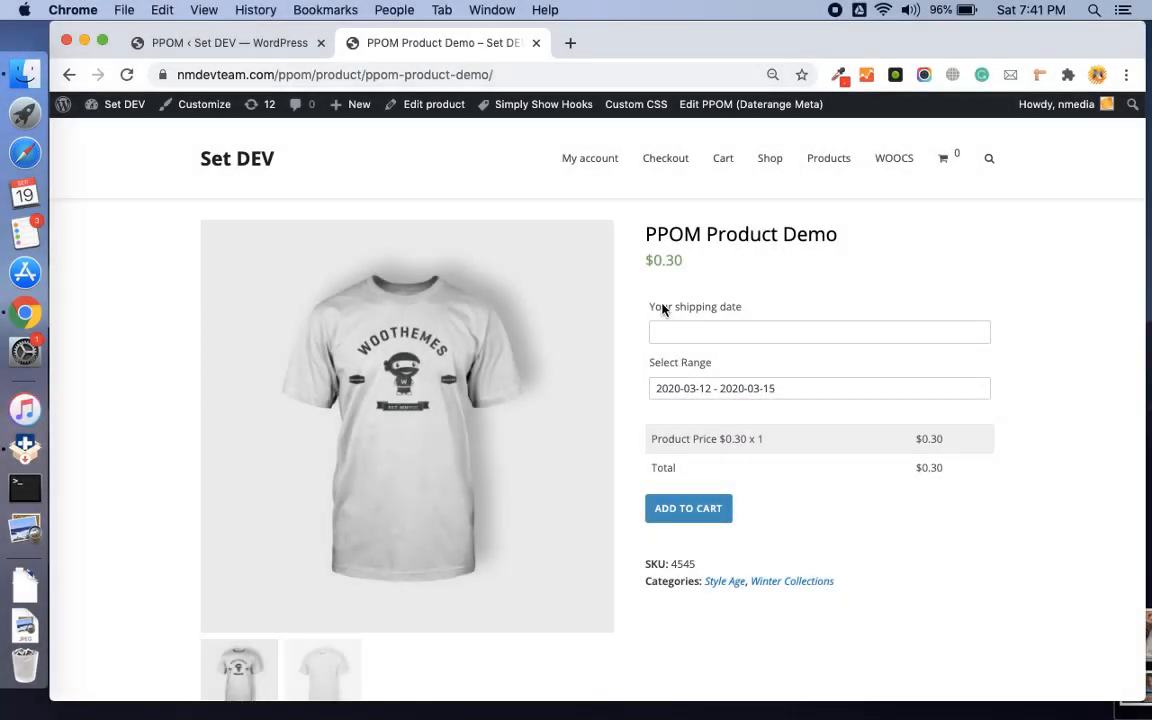
mouse_move(800, 318)
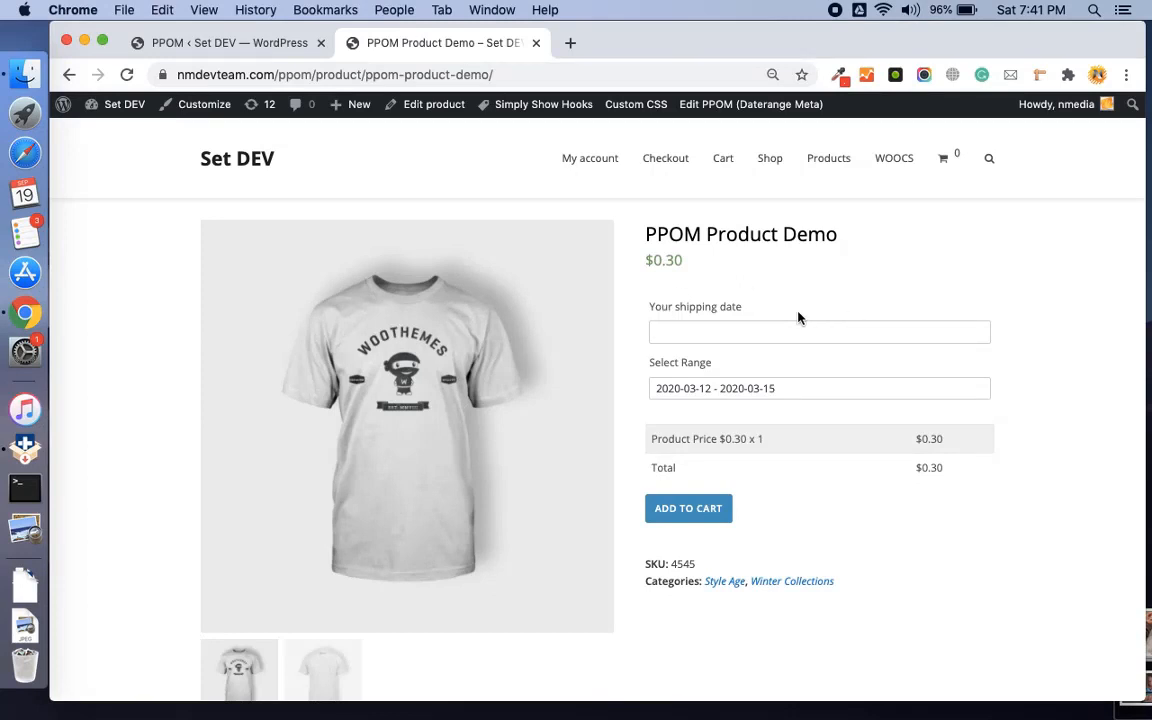
- Open the date range calendar and close it again without changes
scroll(down, 3)
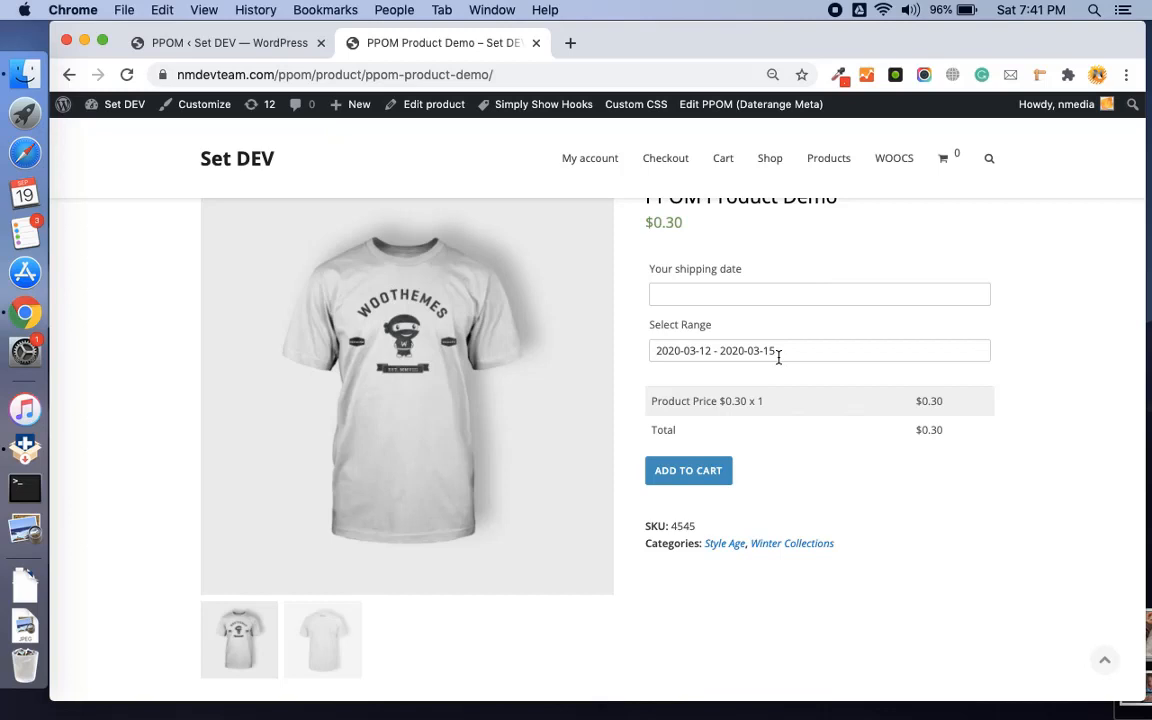
click(818, 350)
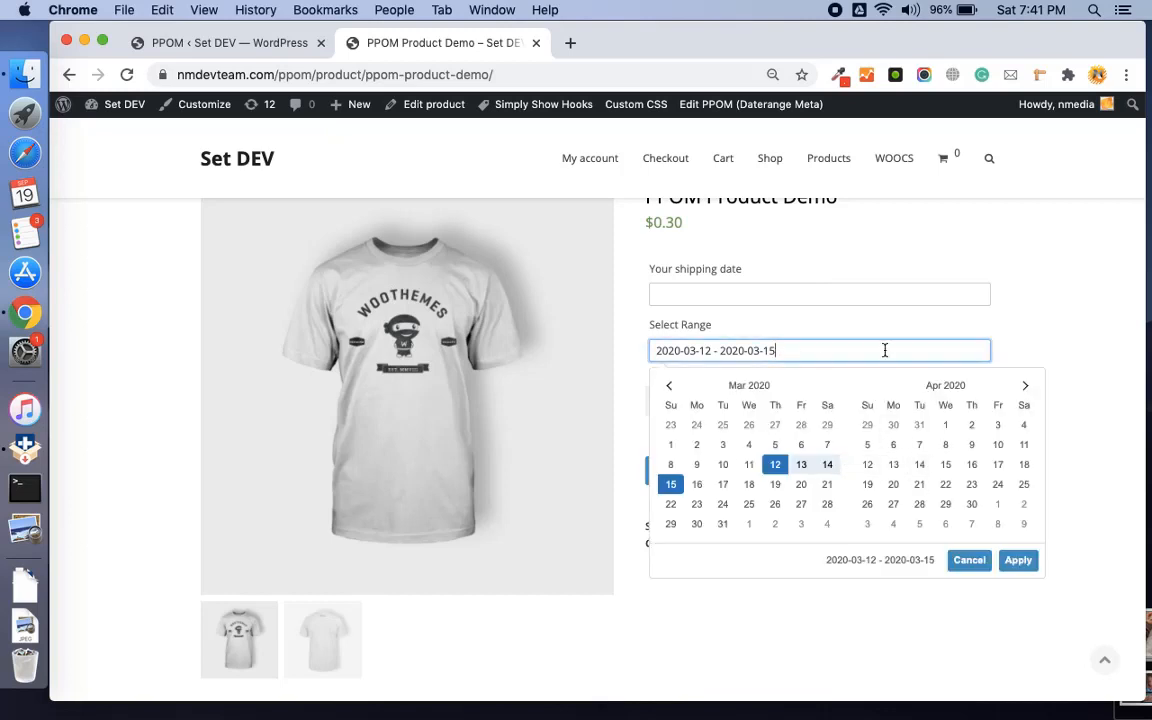
click(1017, 560)
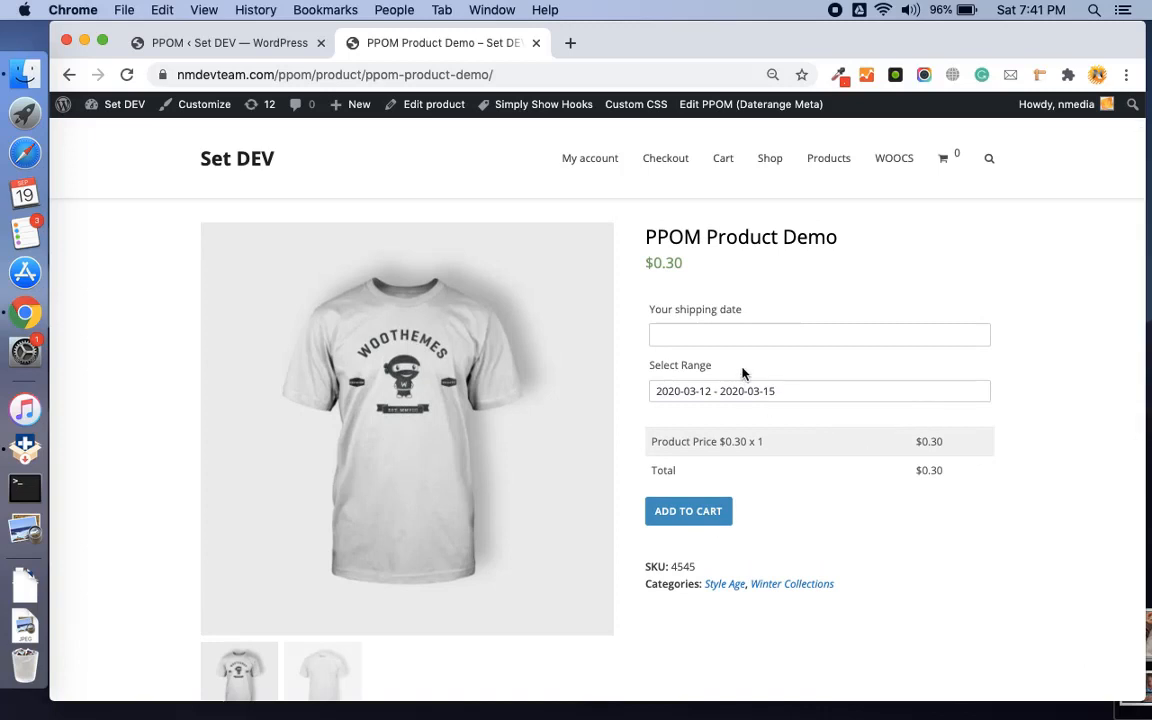
mouse_move(772, 322)
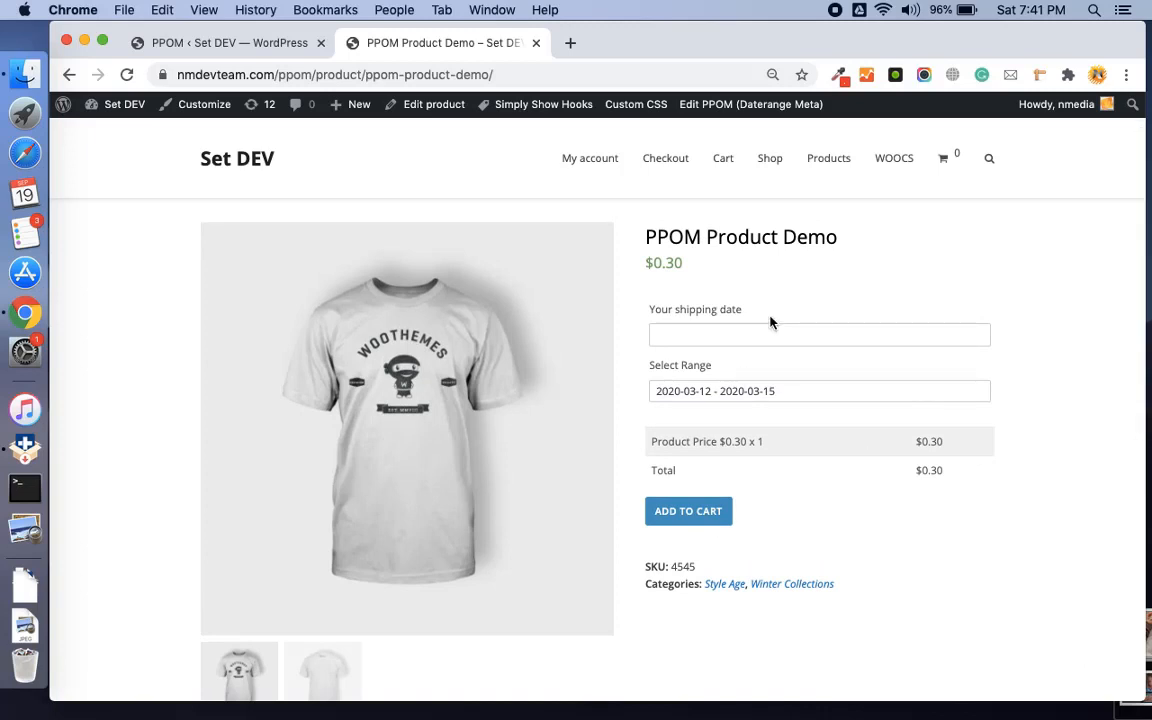
- Scroll down to Add PPOM Fields and open the your_shipping_date field's settings
scroll(down, 3)
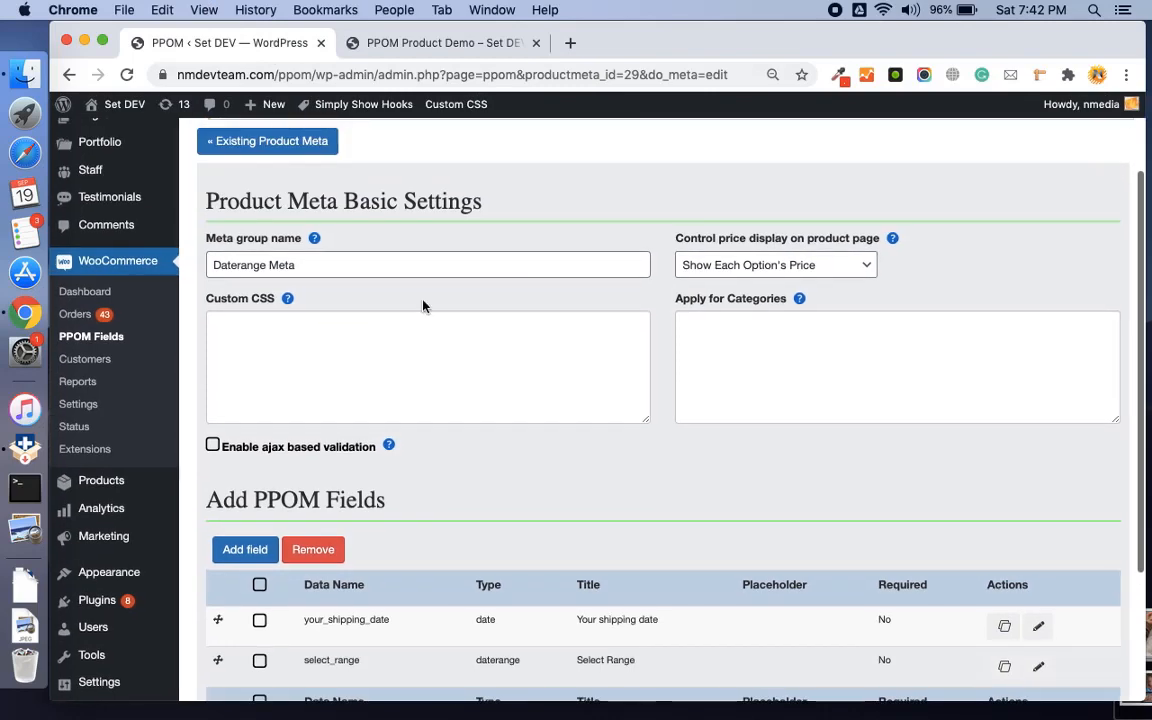
scroll(down, 3)
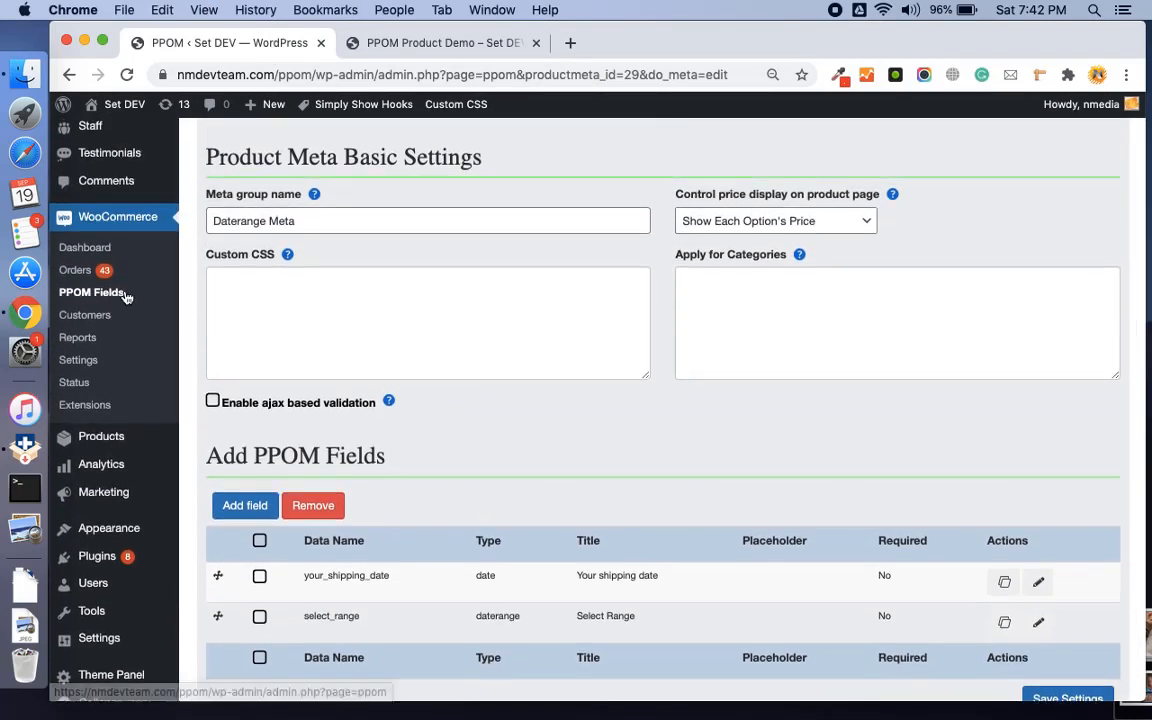
scroll(down, 3)
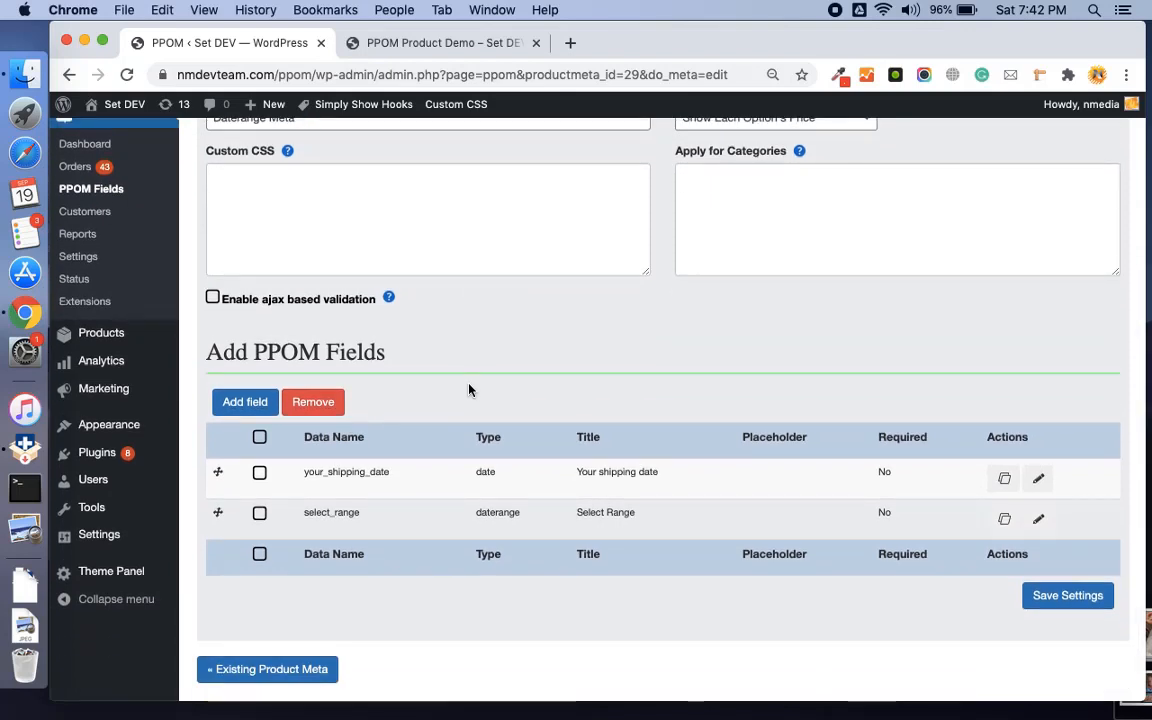
scroll(down, 3)
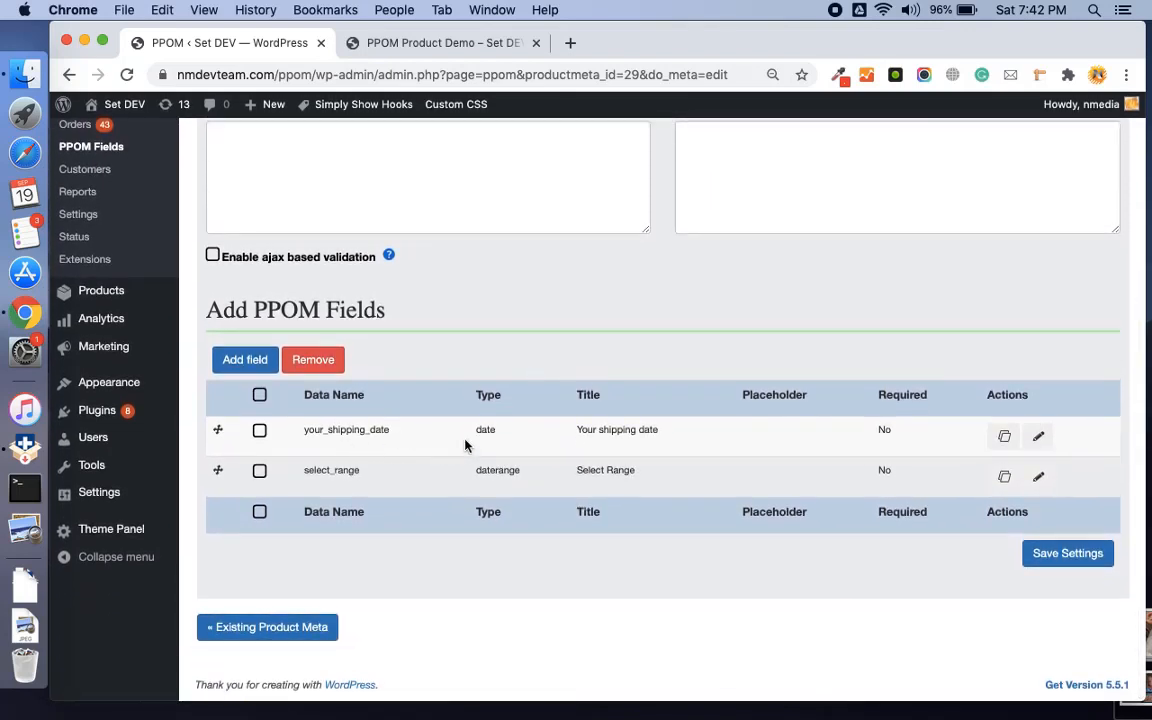
click(1038, 436)
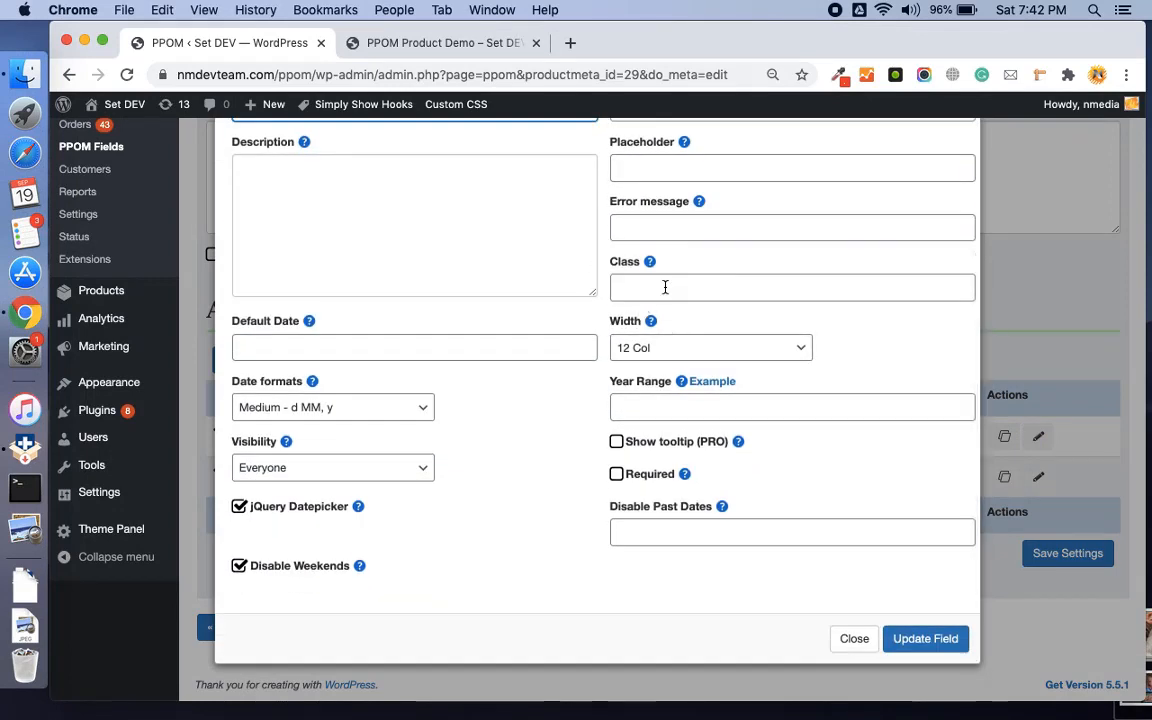
mouse_move(695, 388)
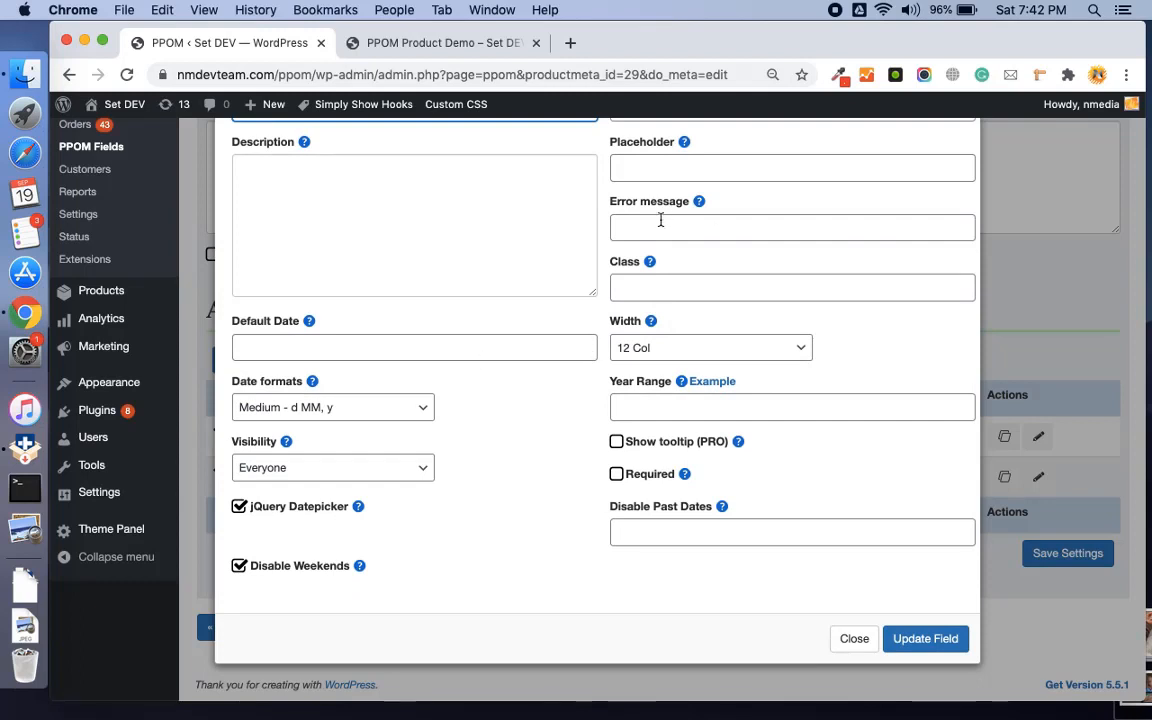
- Give the shipping date field dd/mm/yyyy format and year range 1982:2020, then update it
click(333, 407)
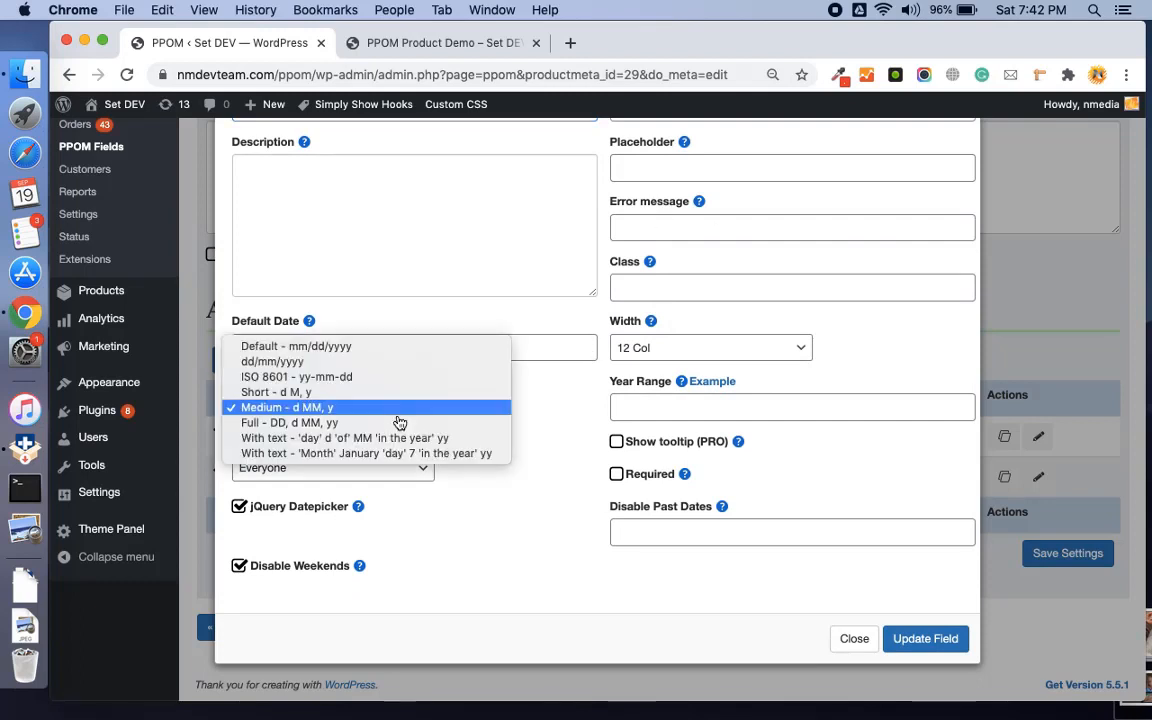
mouse_move(384, 361)
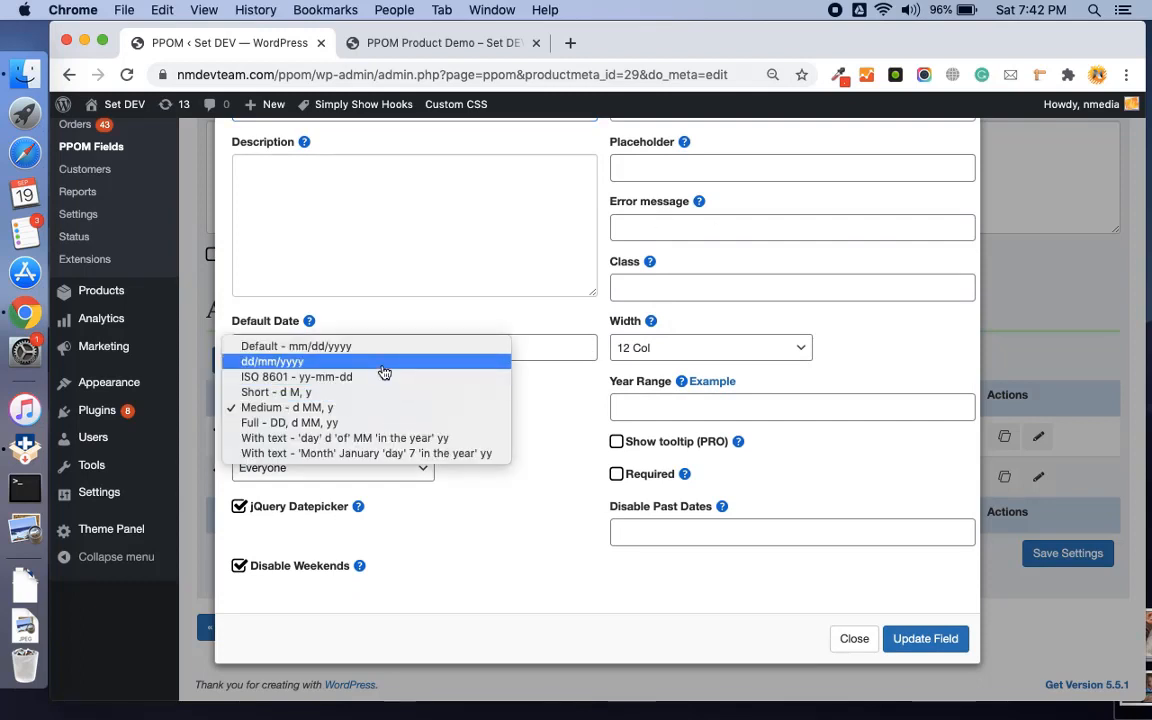
click(273, 361)
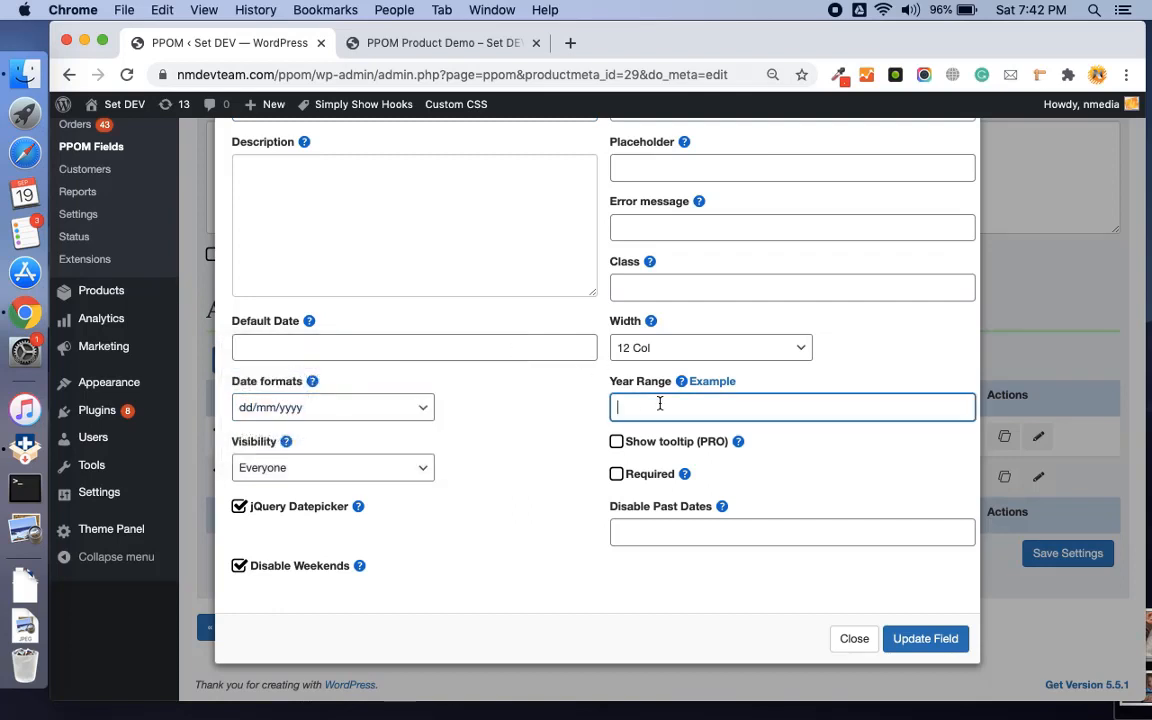
mouse_move(711, 381)
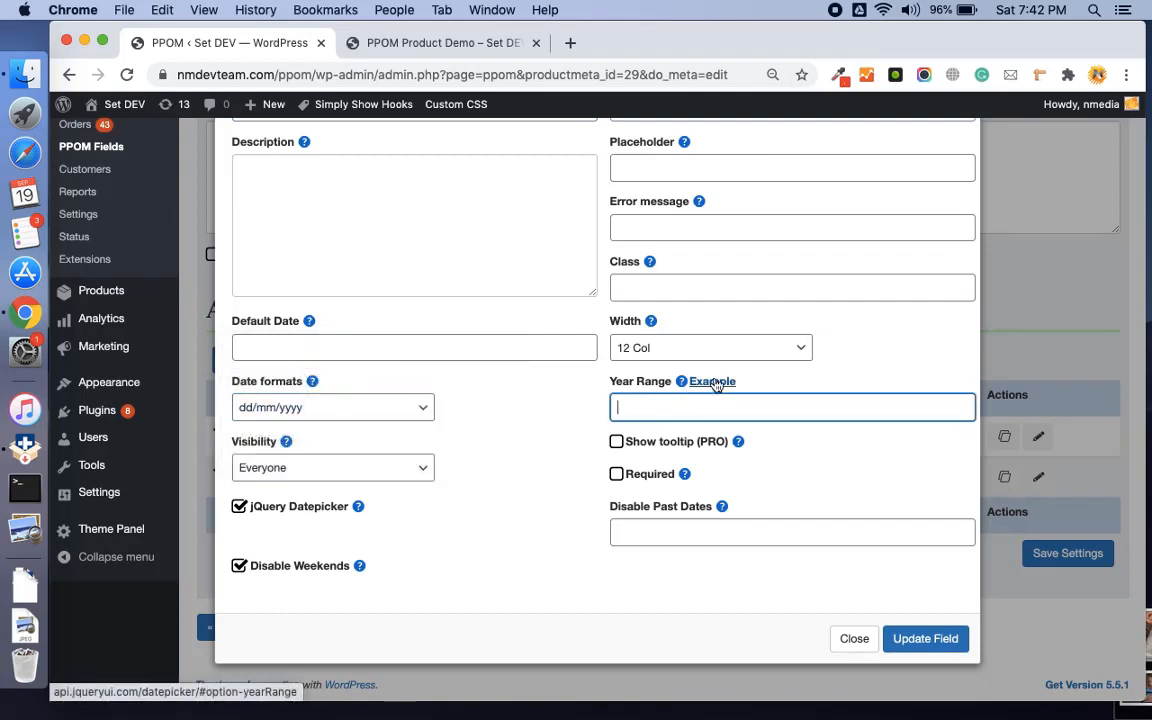
mouse_move(682, 381)
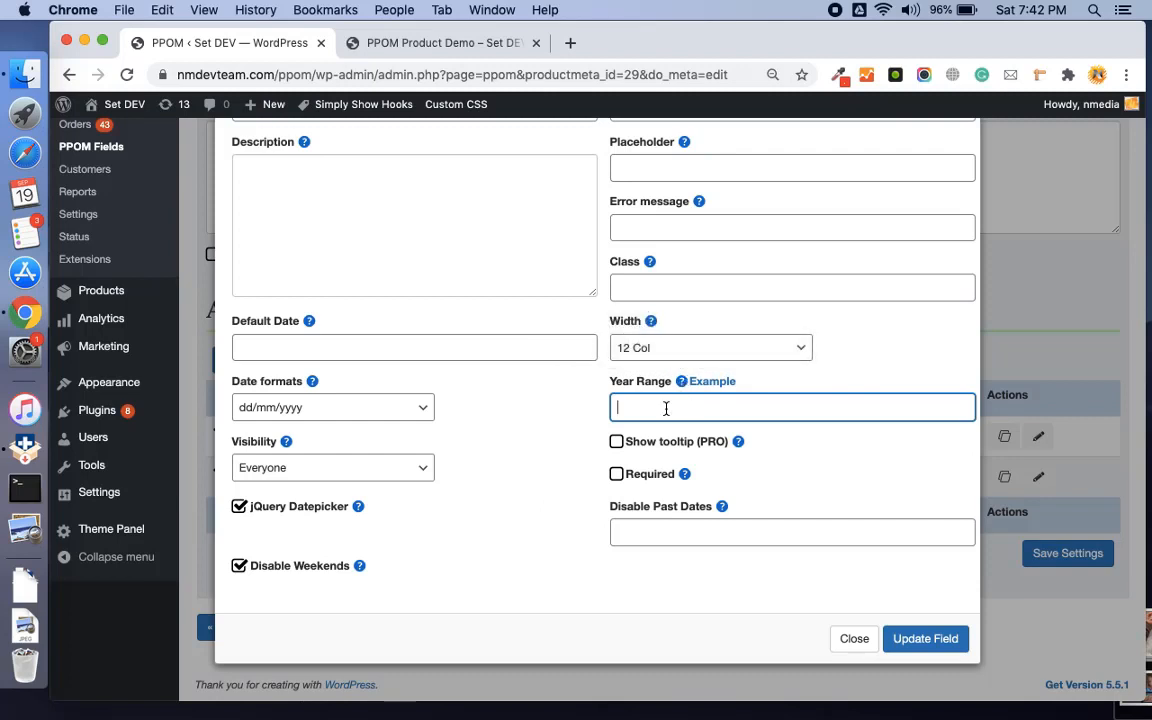
text(1982:)
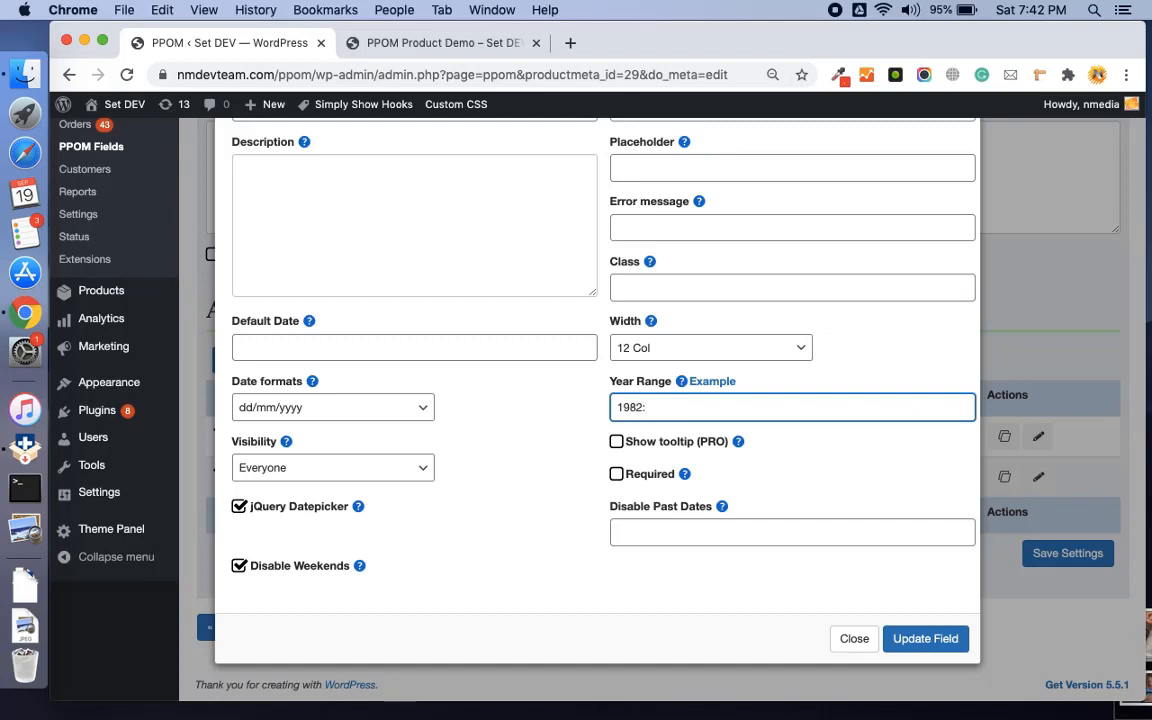
text(2020)
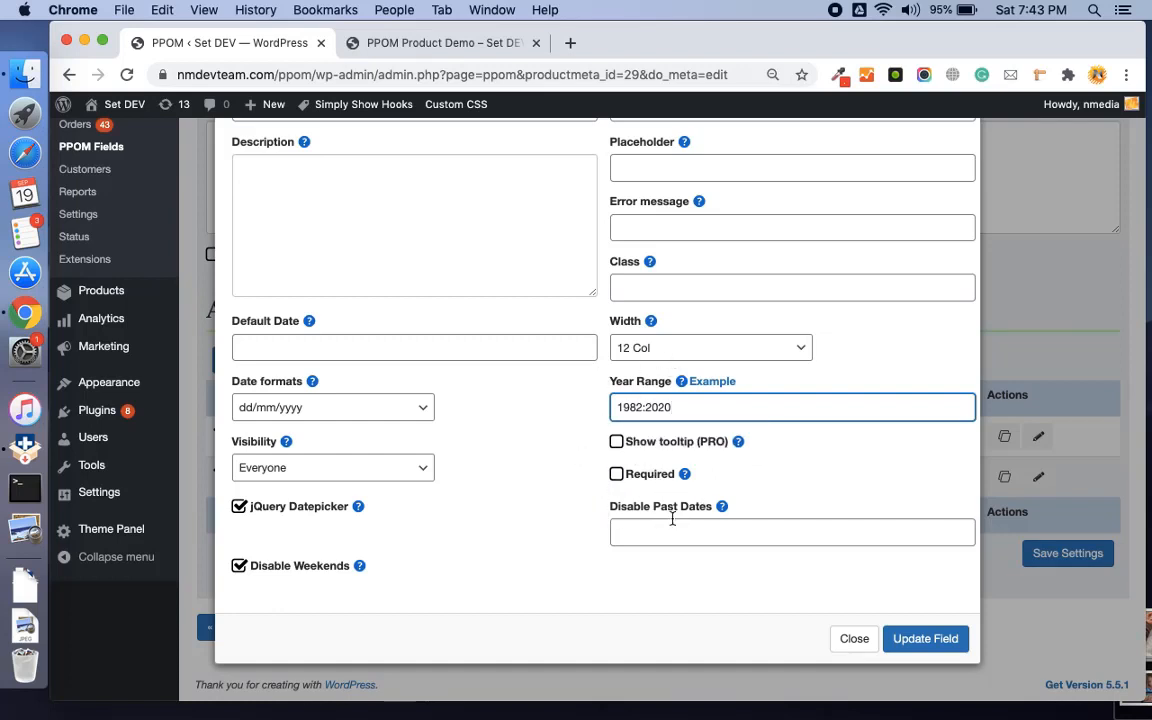
mouse_move(721, 506)
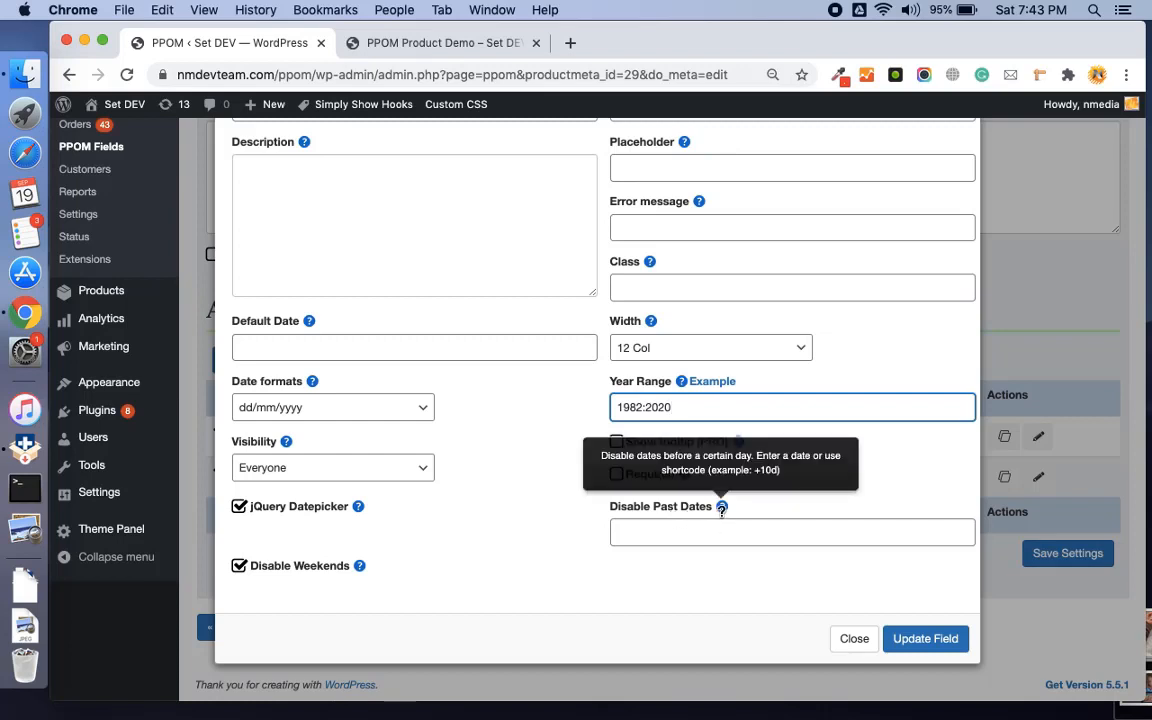
mouse_move(721, 506)
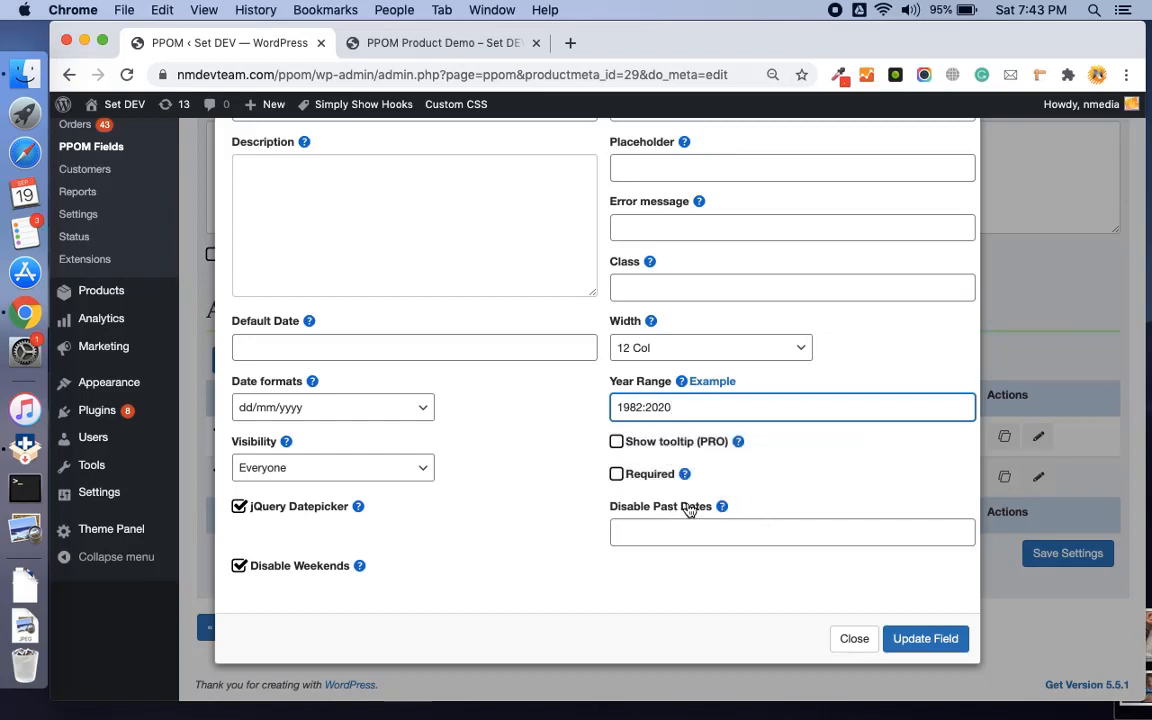
mouse_move(925, 638)
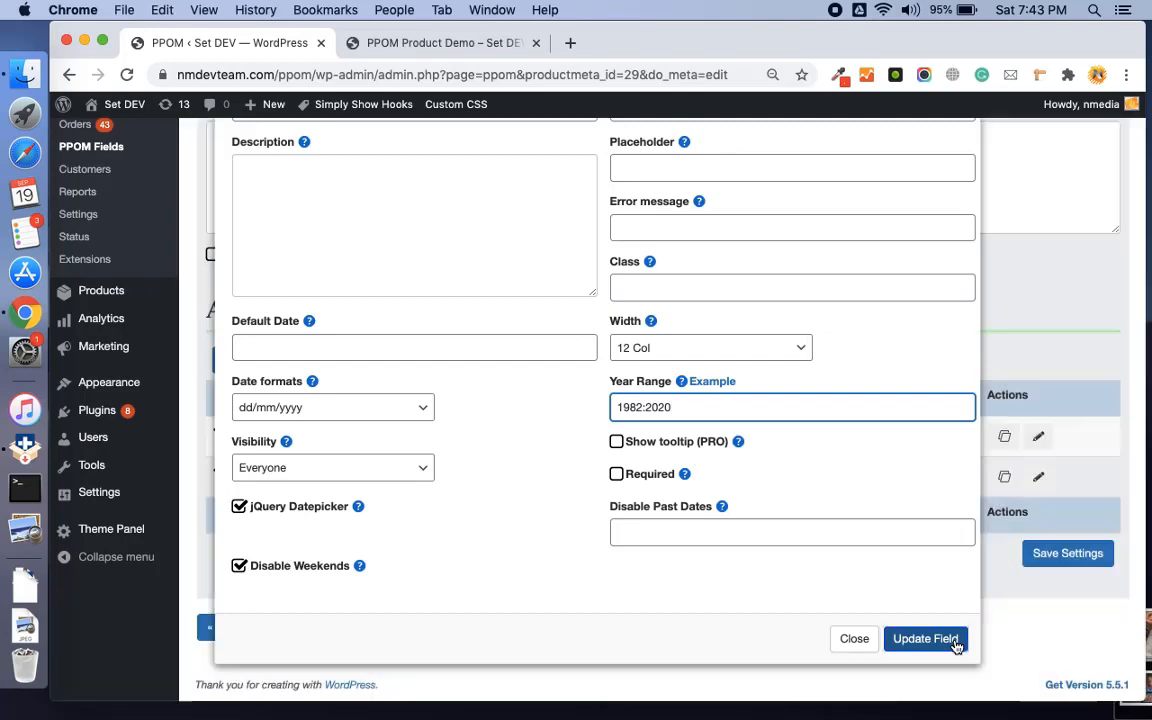
click(925, 638)
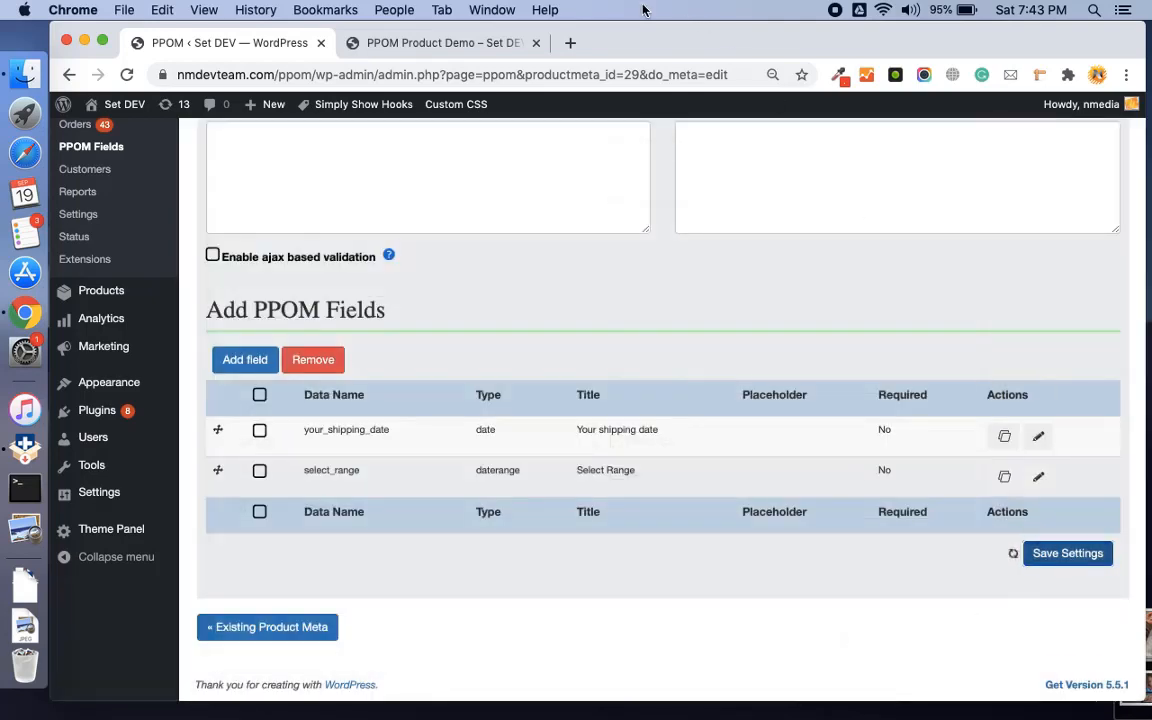
- On the product demo page, confirm the shipping date calendar lists years 1982–2020
click(443, 43)
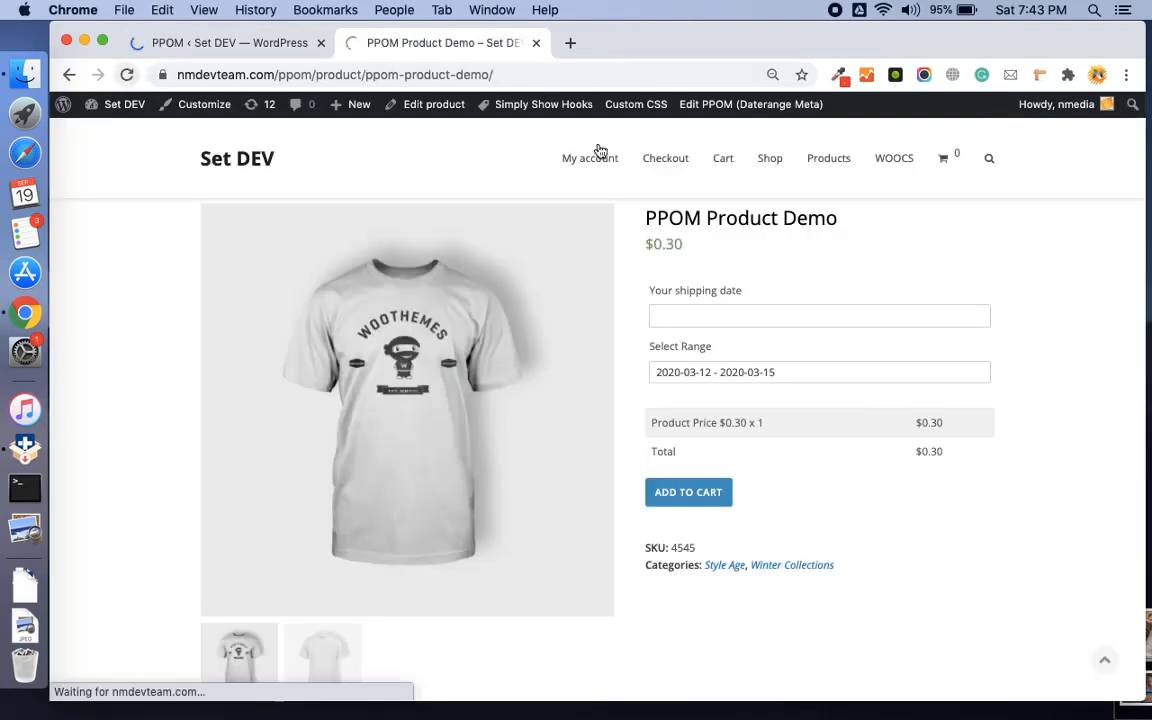
scroll(down, 3)
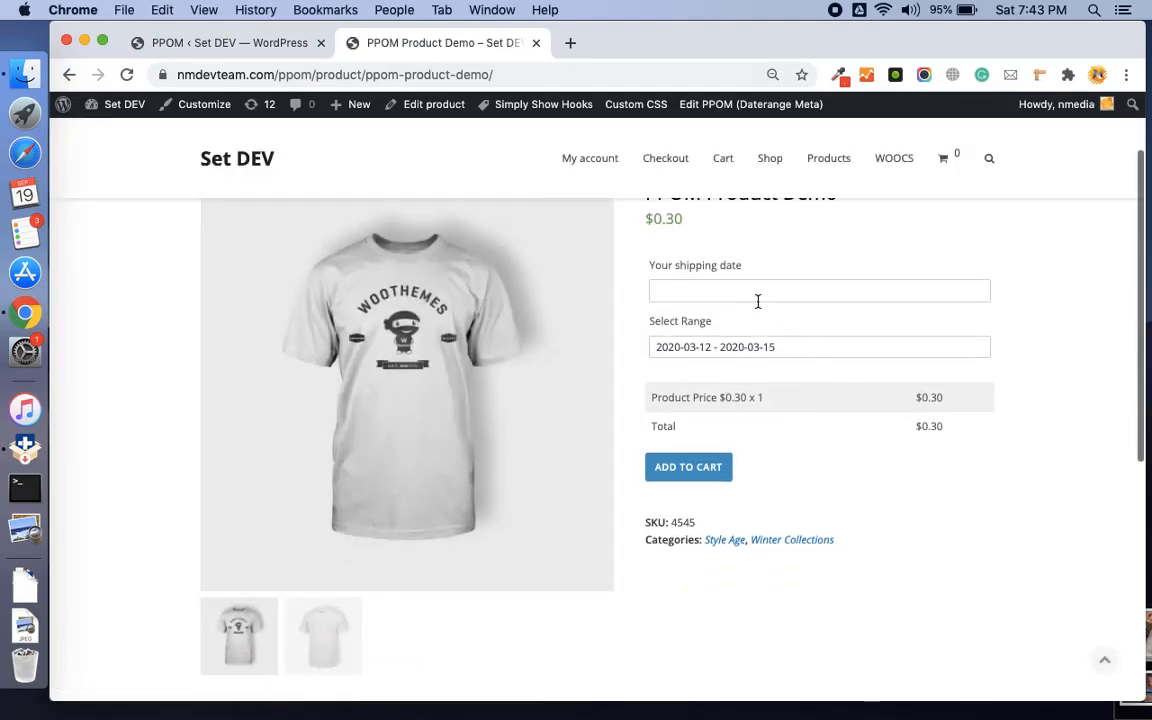
click(819, 290)
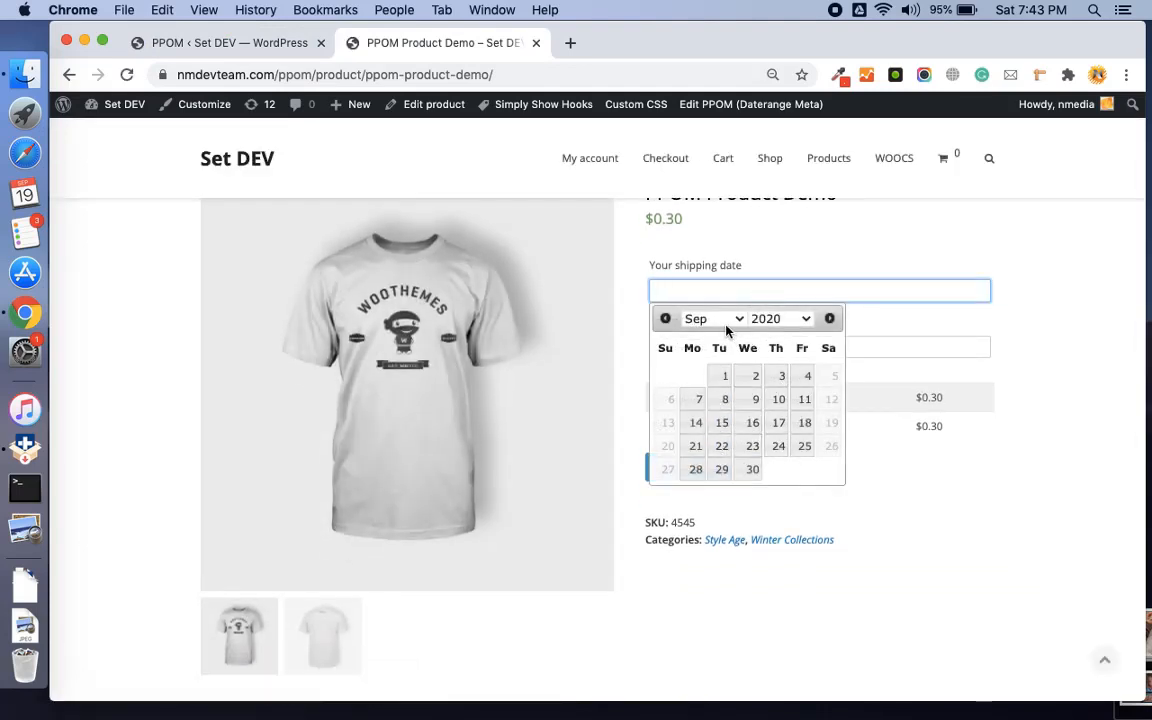
click(780, 318)
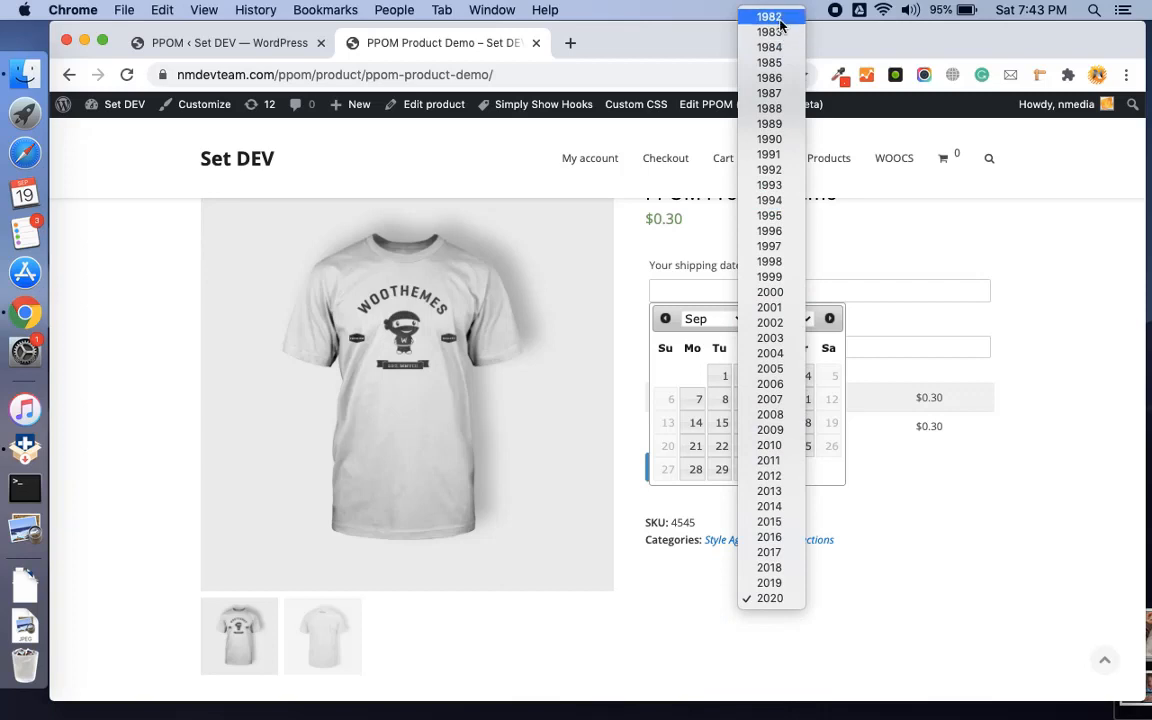
mouse_move(769, 521)
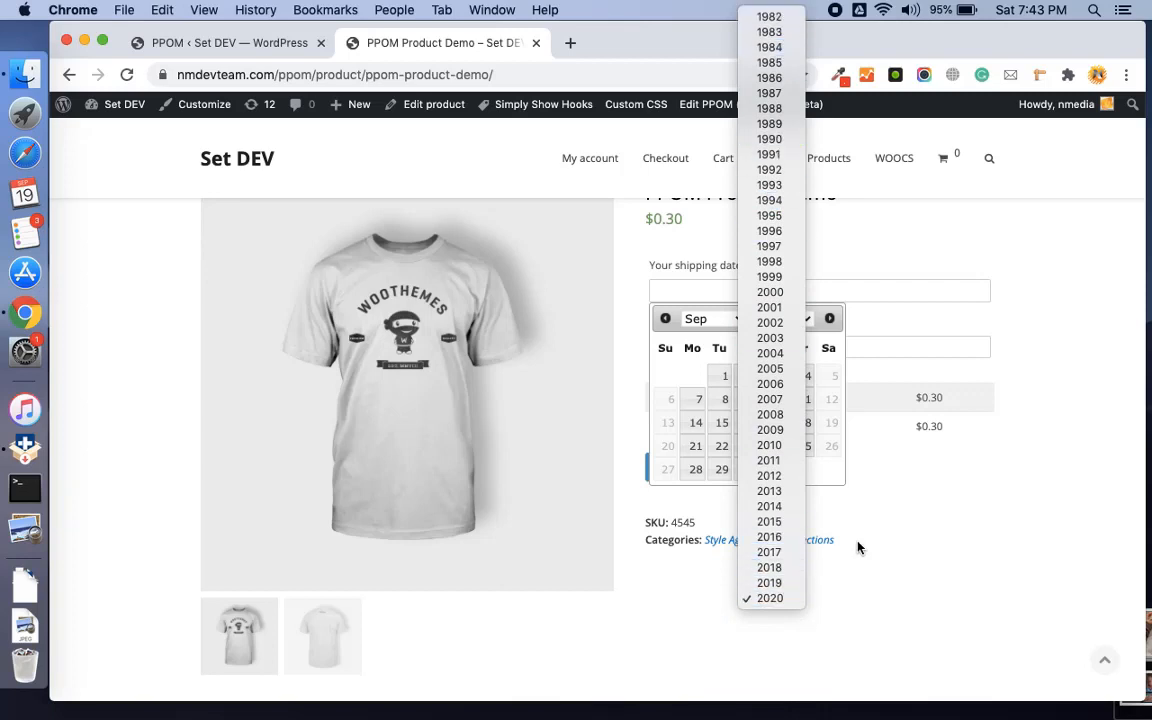
click(769, 598)
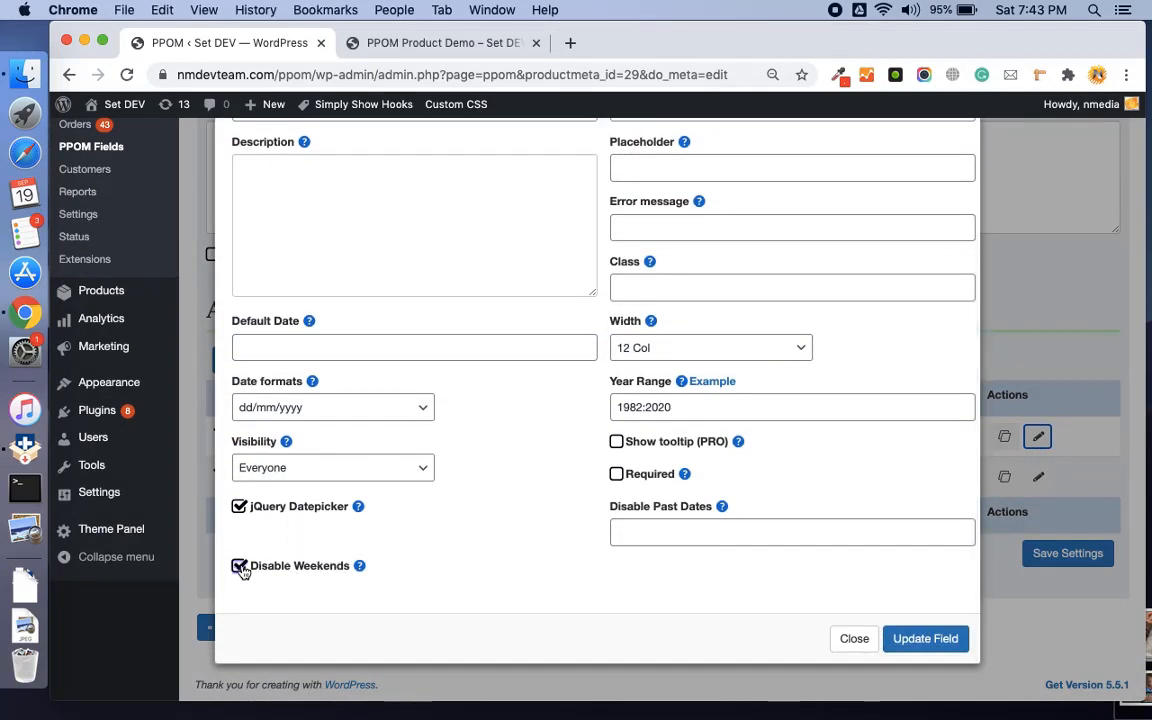
- Stop disabling weekends, set Disable Past Dates to -5d, and update the shipping date field
click(239, 565)
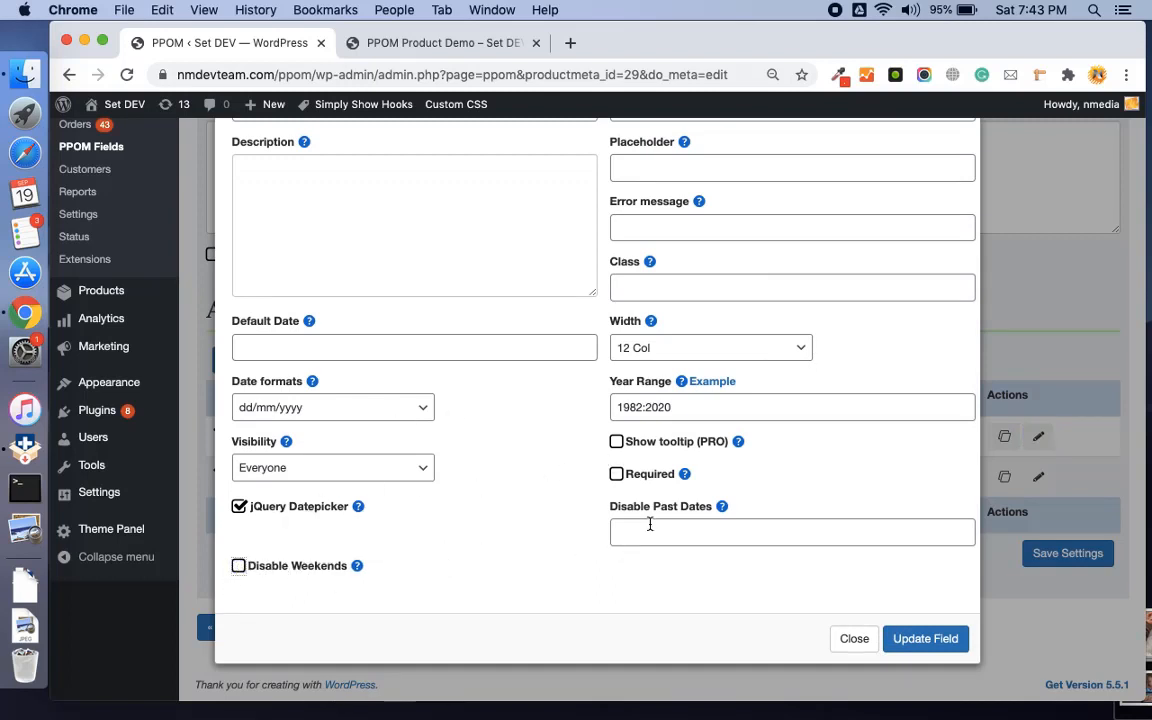
click(792, 531)
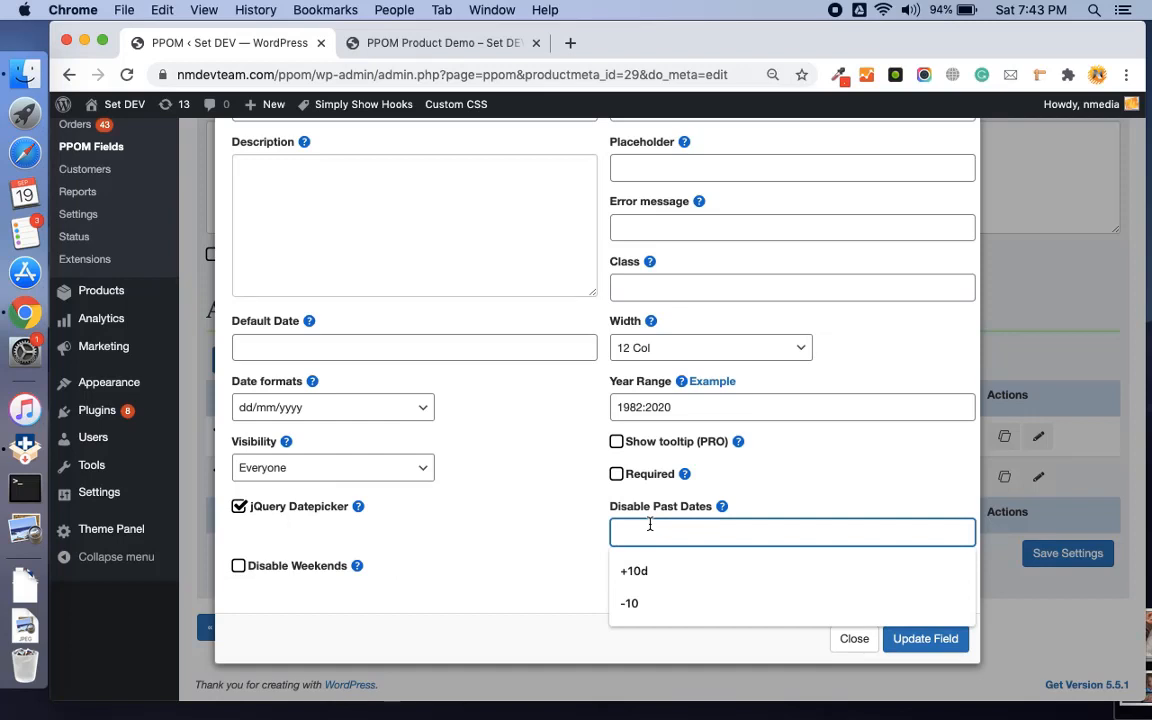
mouse_move(671, 526)
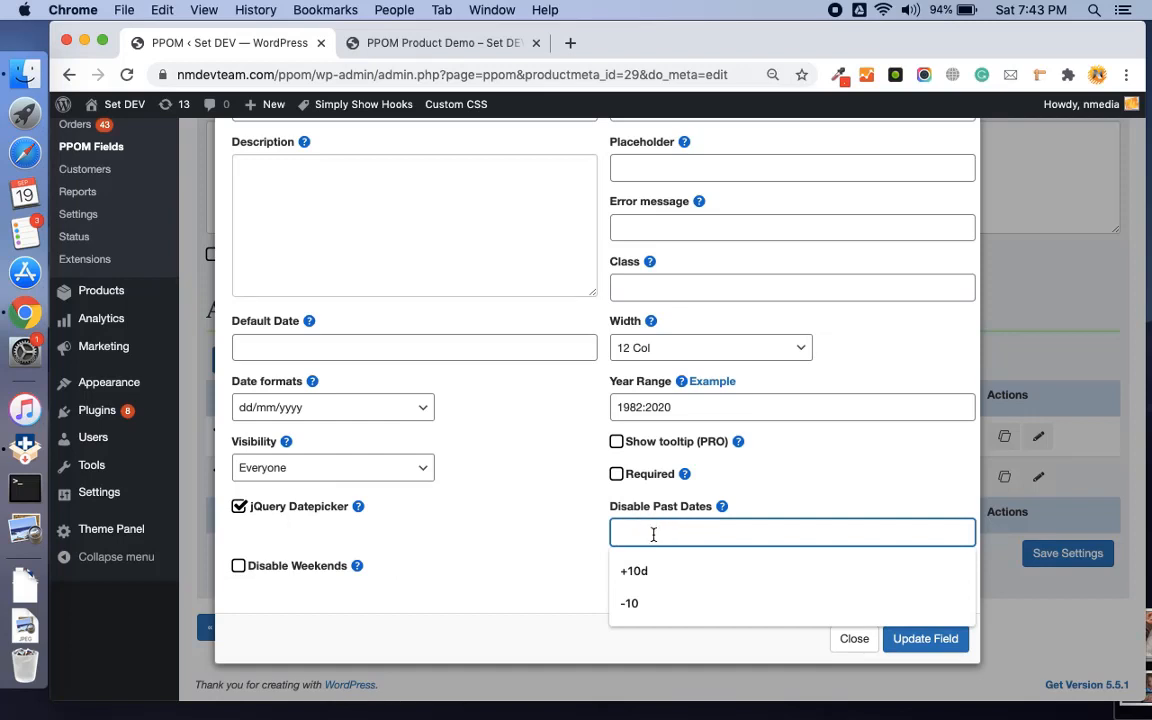
text(-)
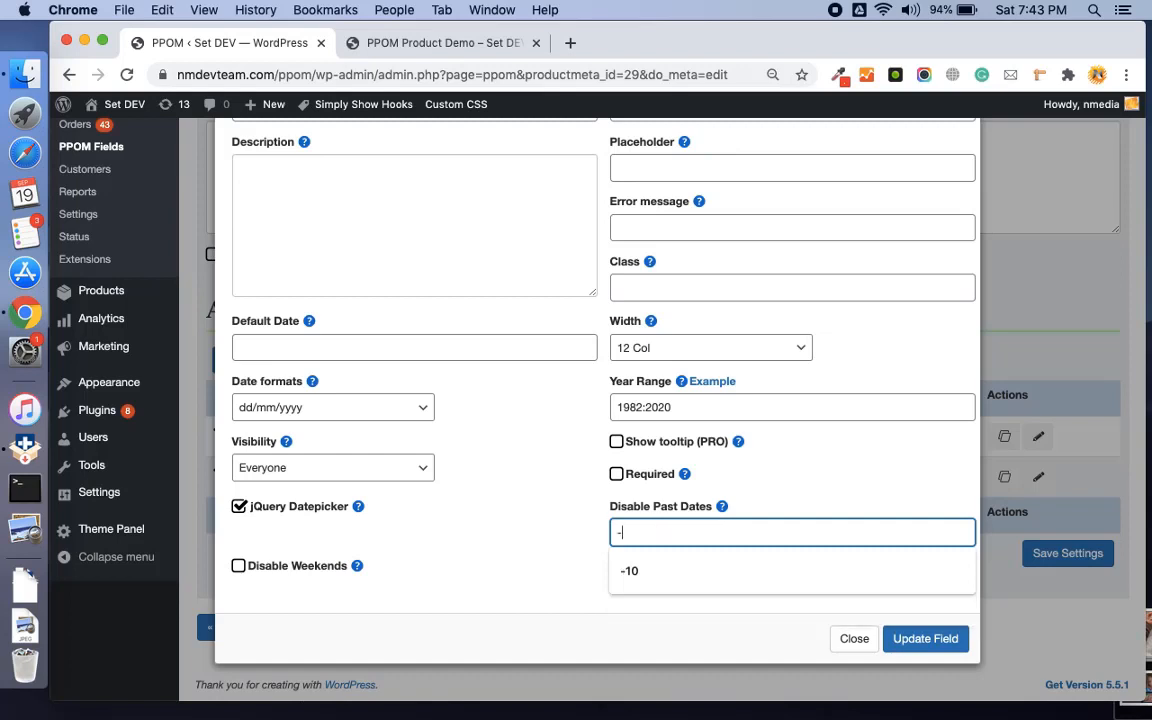
text(5)
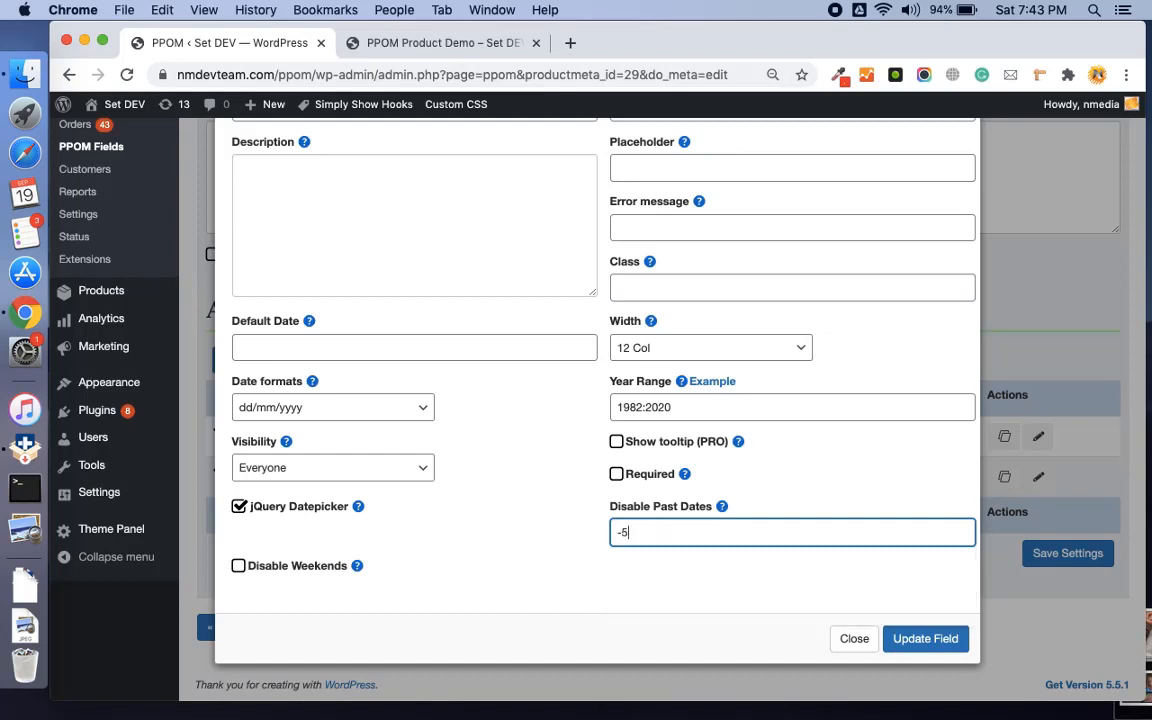
text(d)
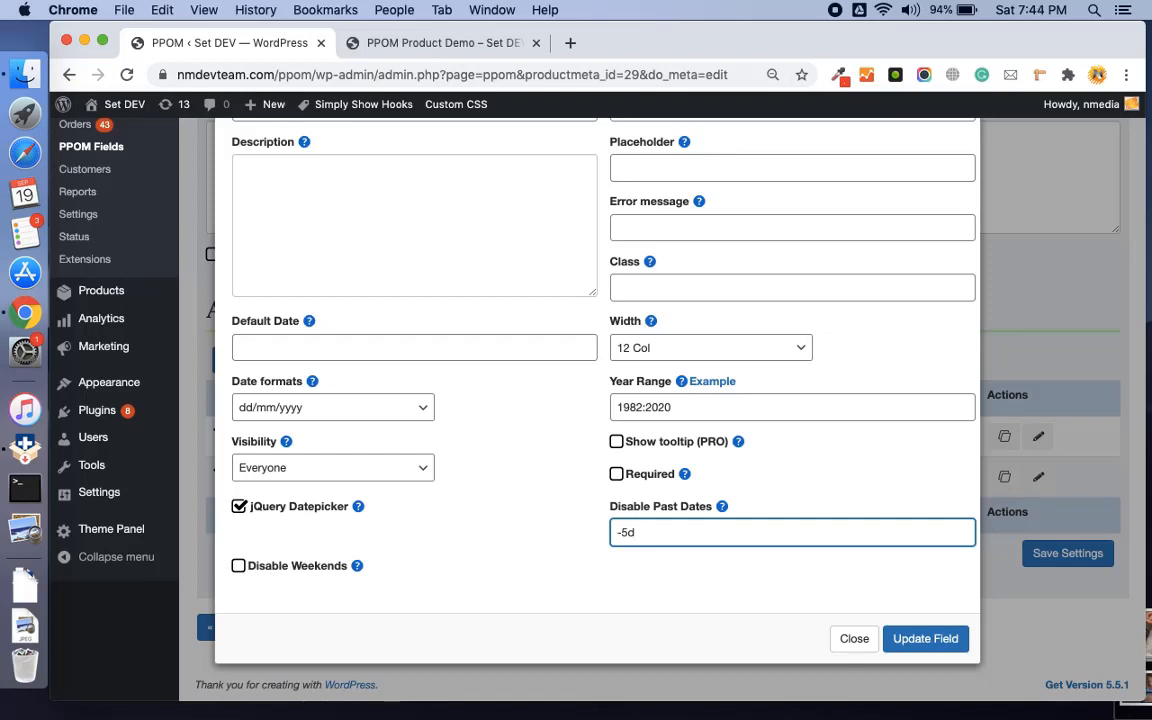
text(+d)
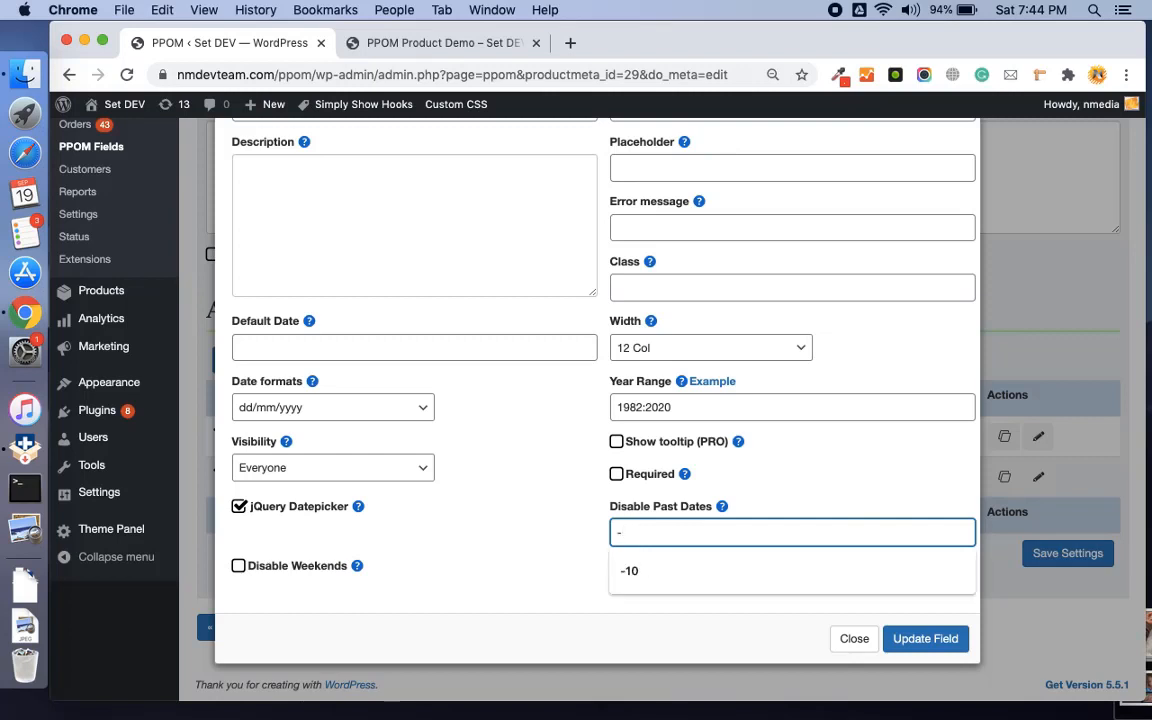
text(5d)
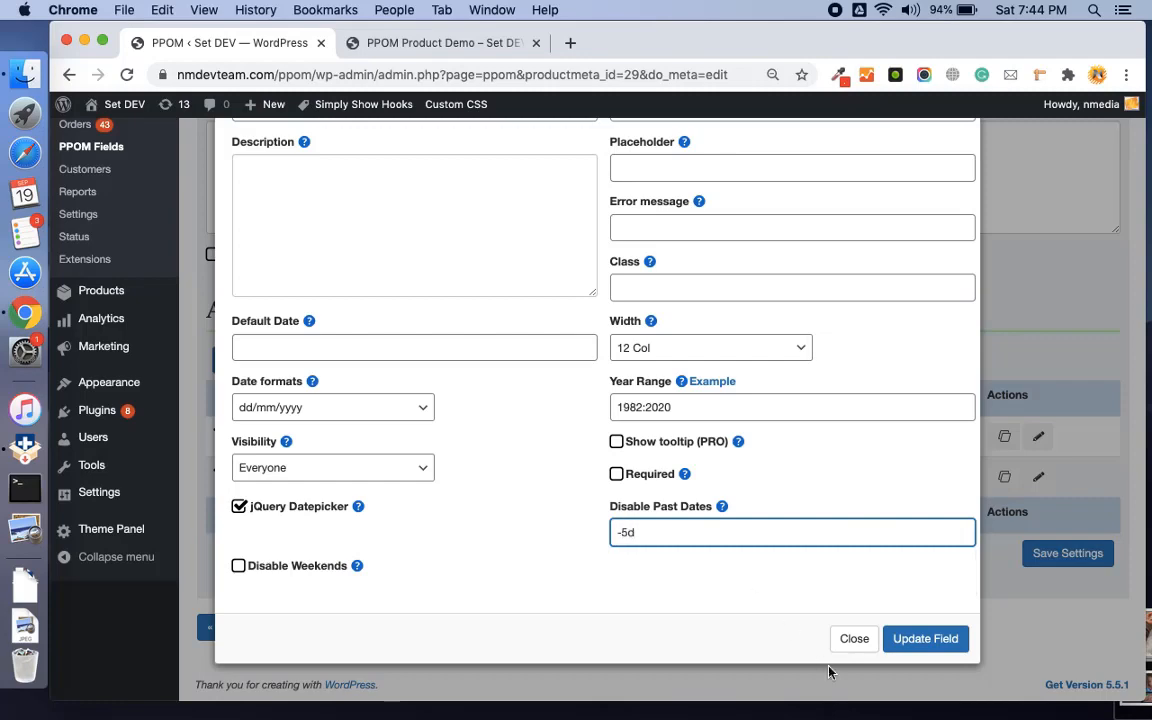
click(854, 638)
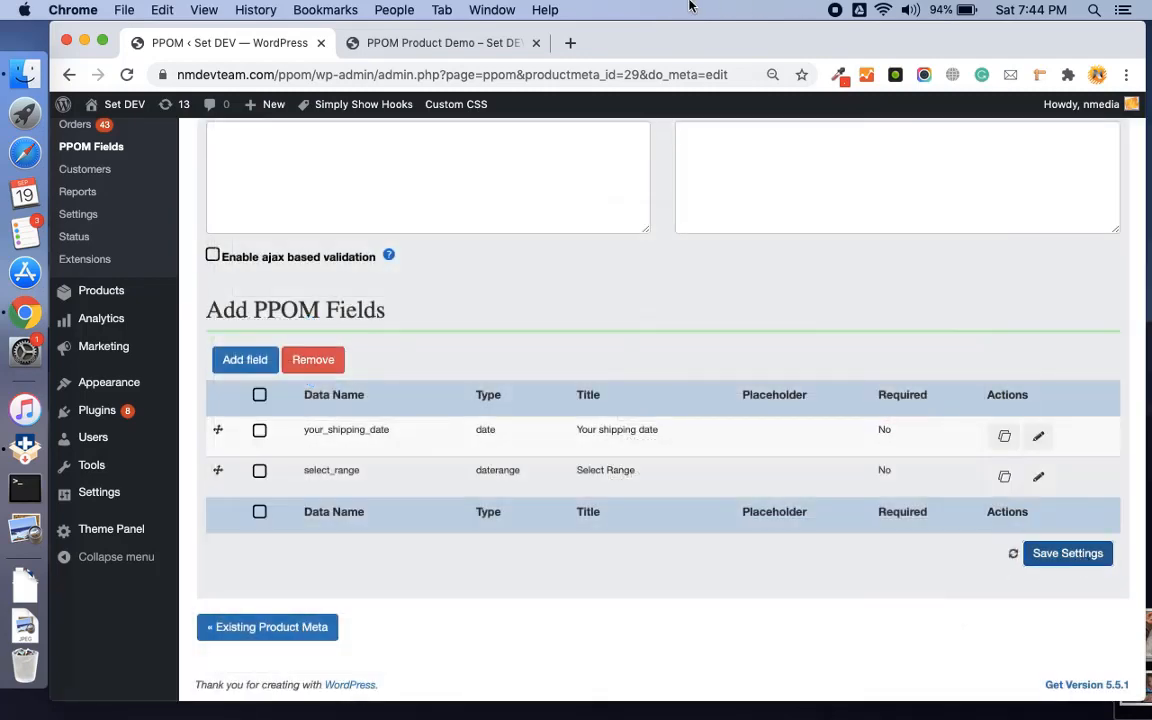
click(443, 42)
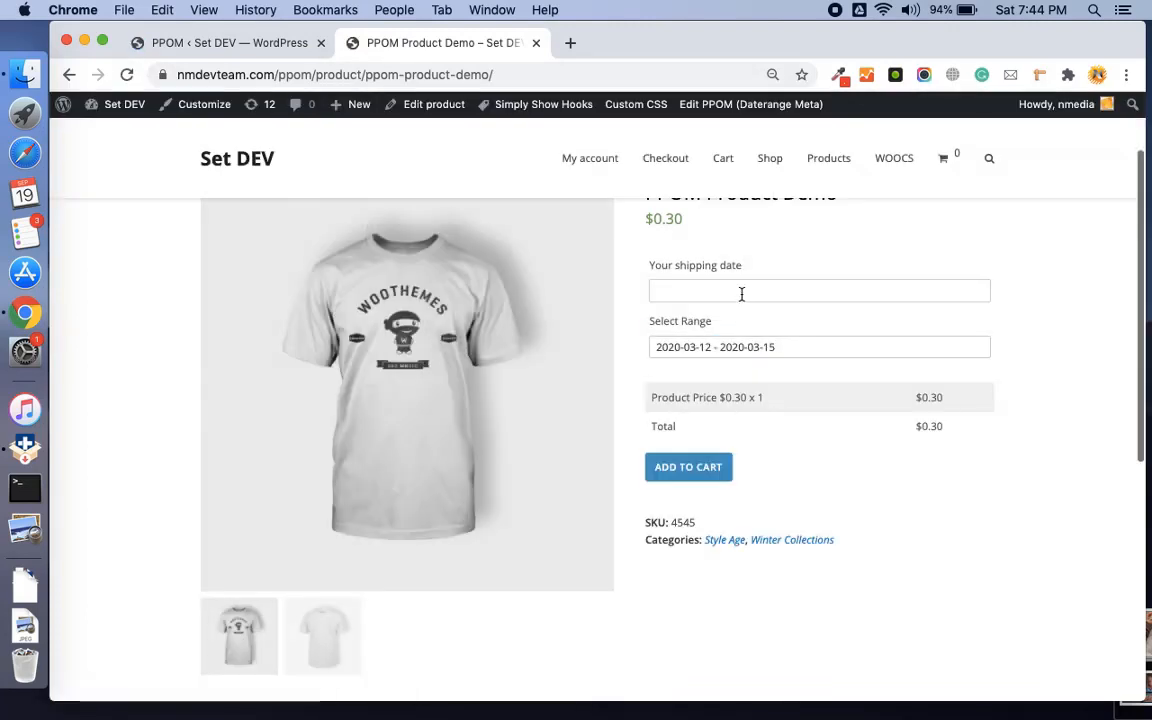
click(818, 291)
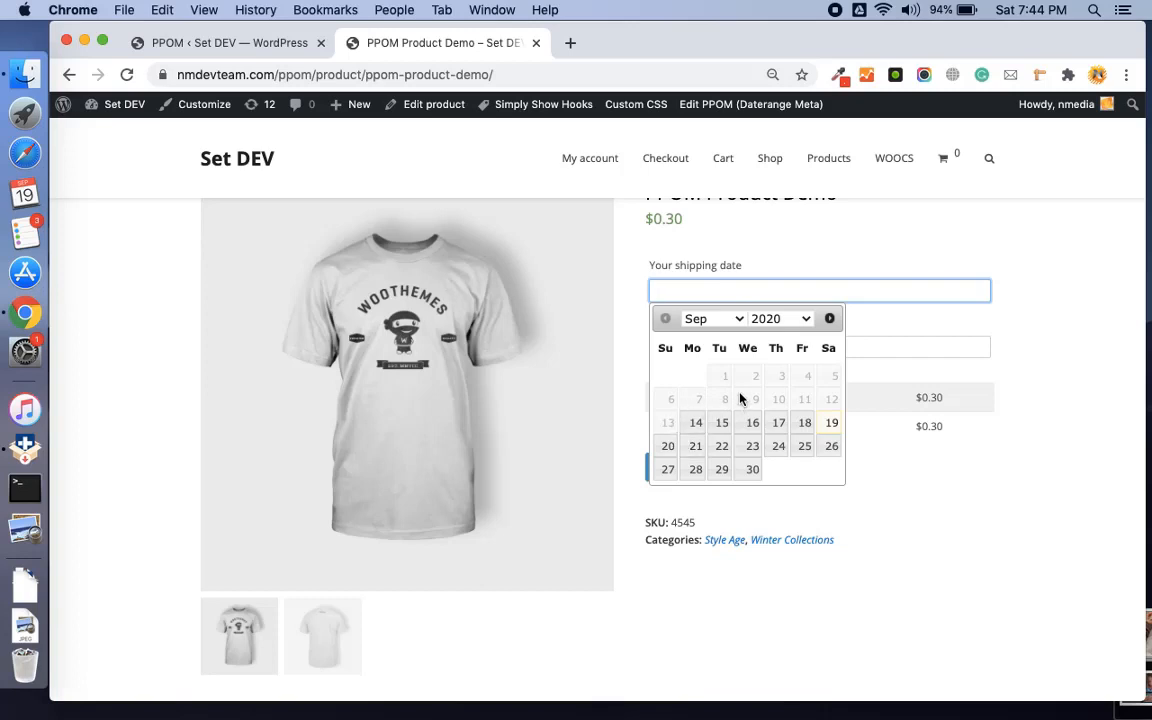
mouse_move(817, 402)
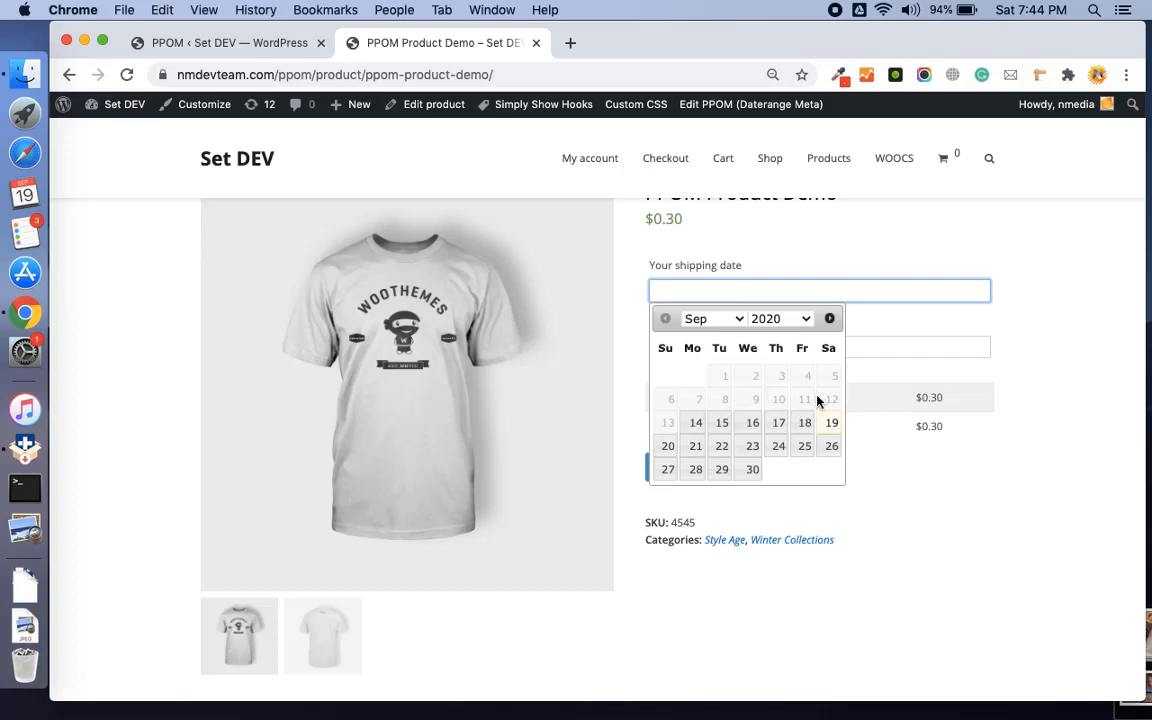
mouse_move(701, 402)
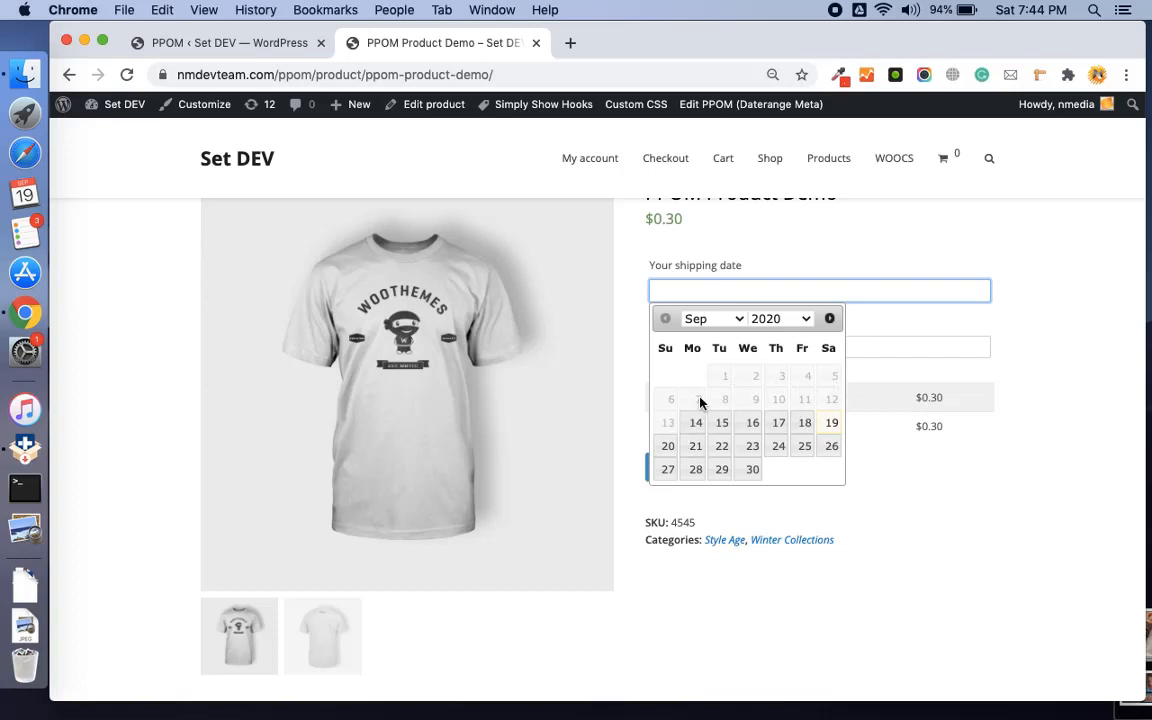
scroll(down, 3)
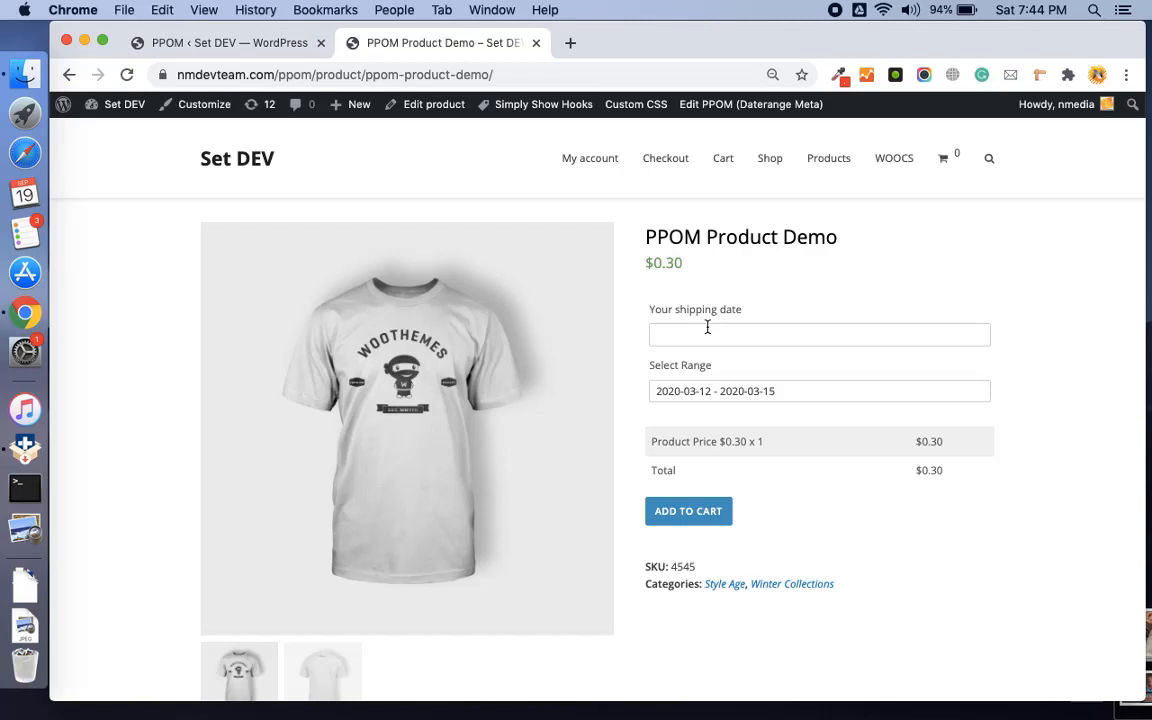
mouse_move(745, 310)
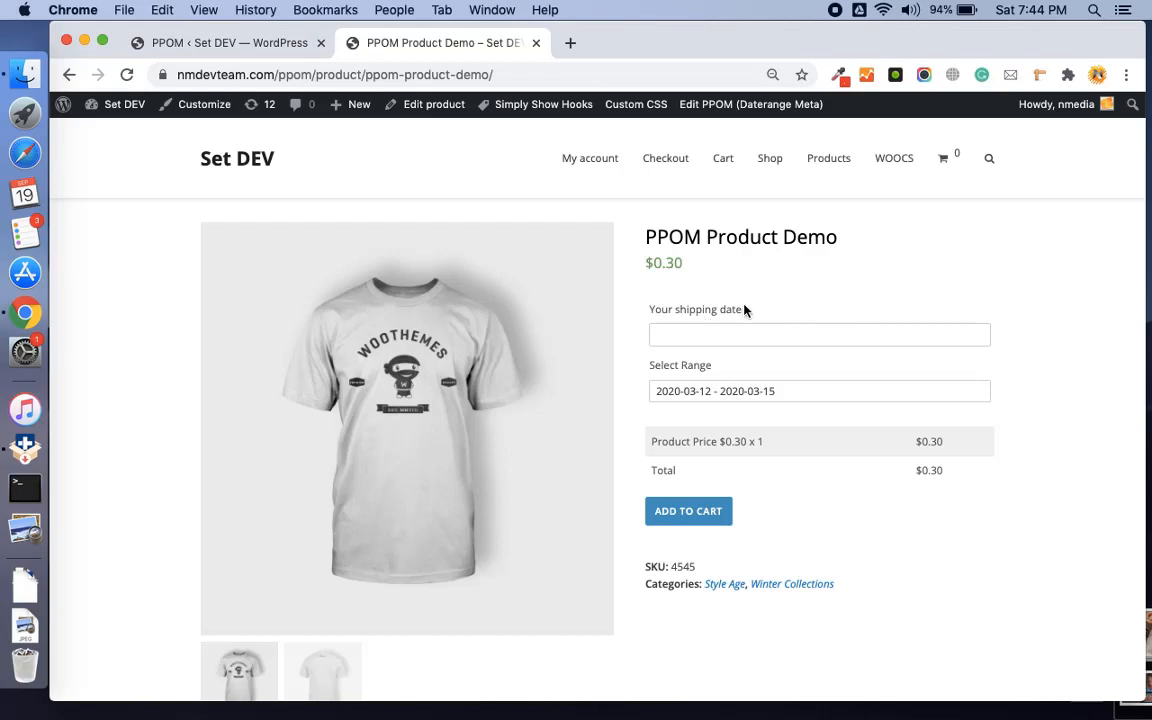
mouse_move(791, 379)
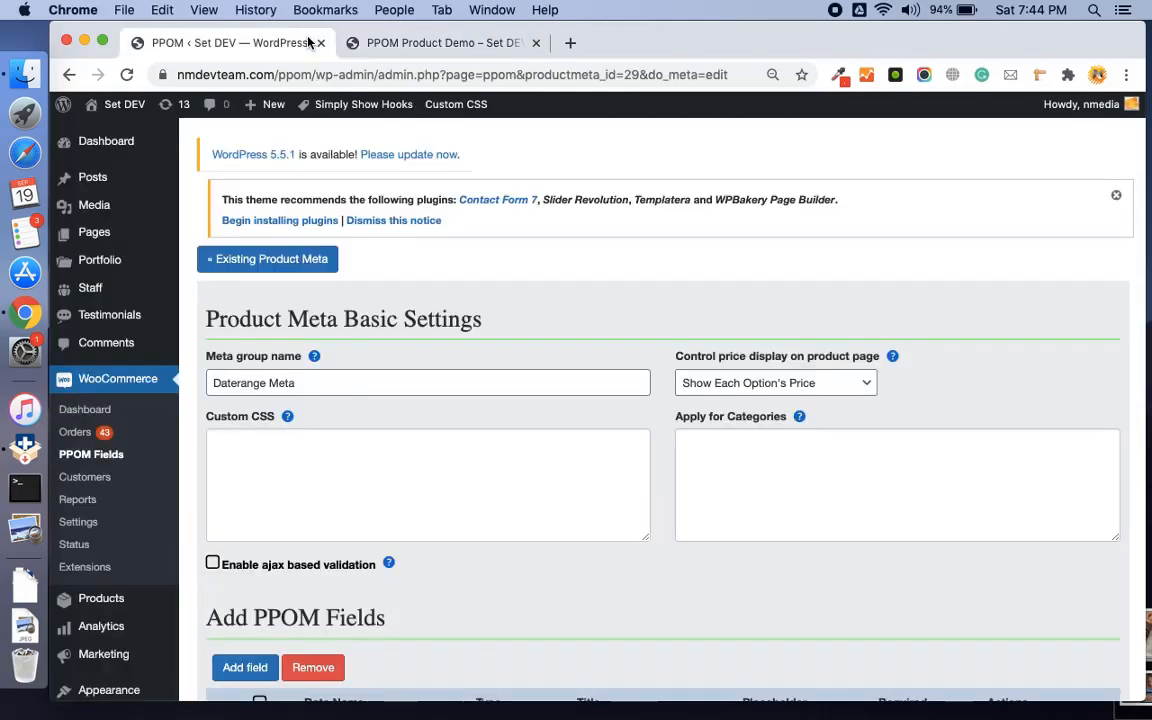
- Browse the field type choices, close them without adding, and return to the product demo page
scroll(down, 3)
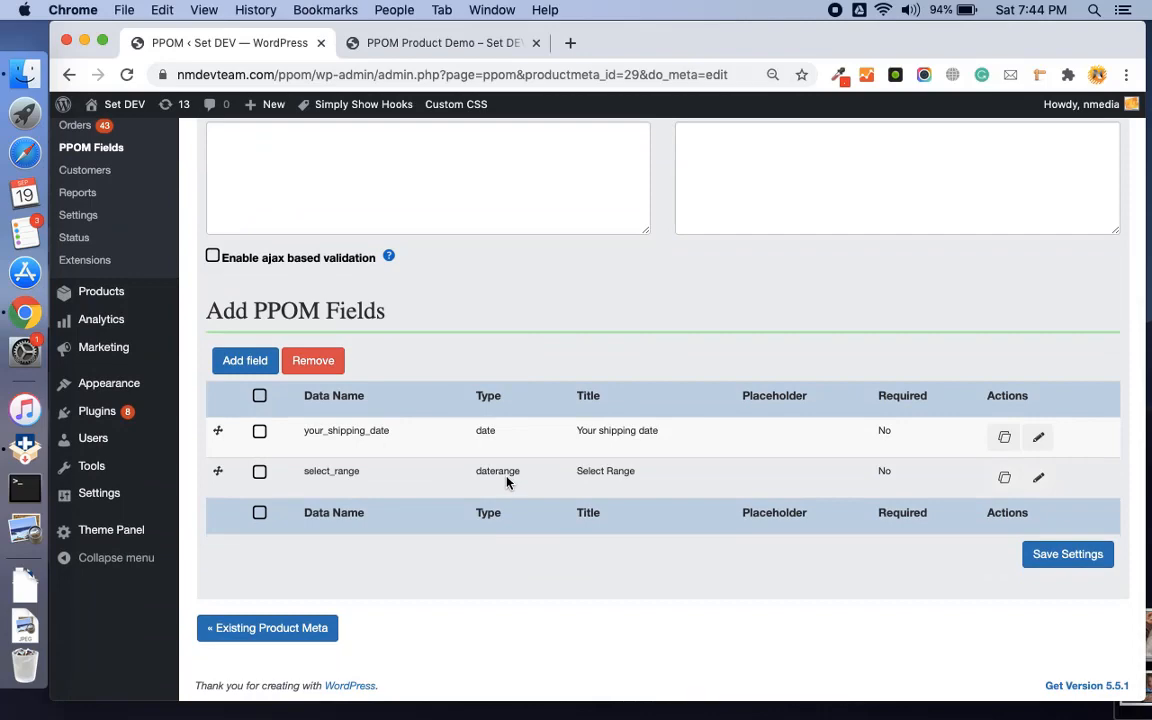
click(245, 360)
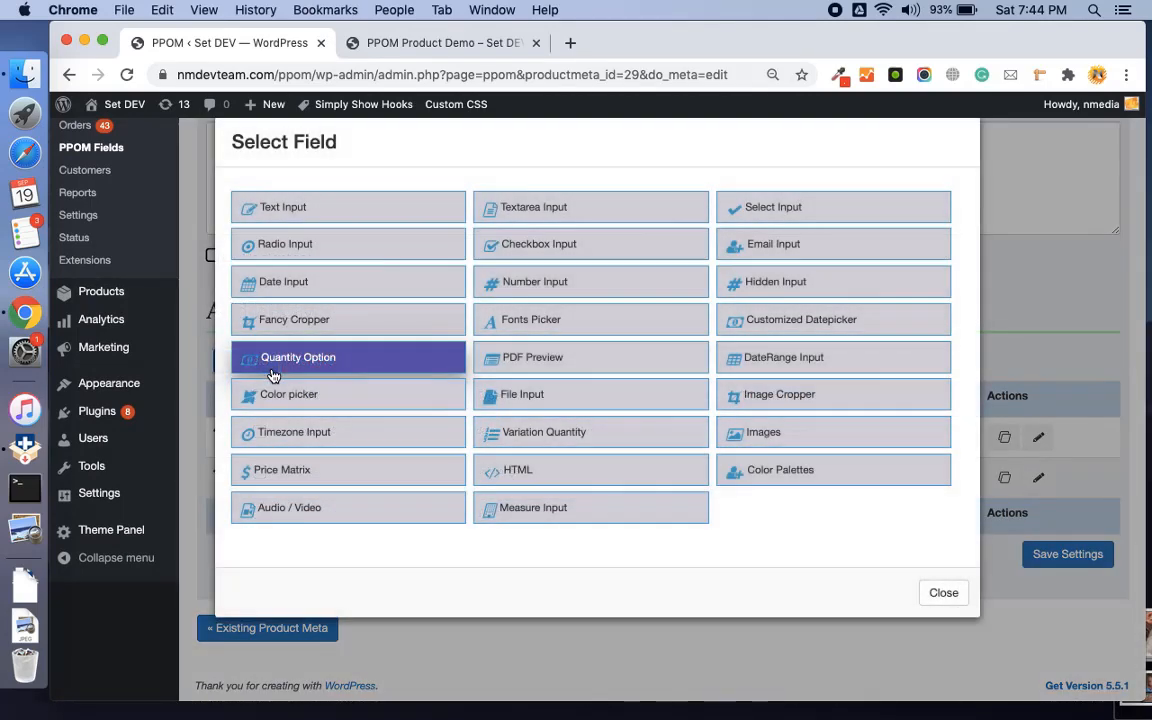
mouse_move(591, 507)
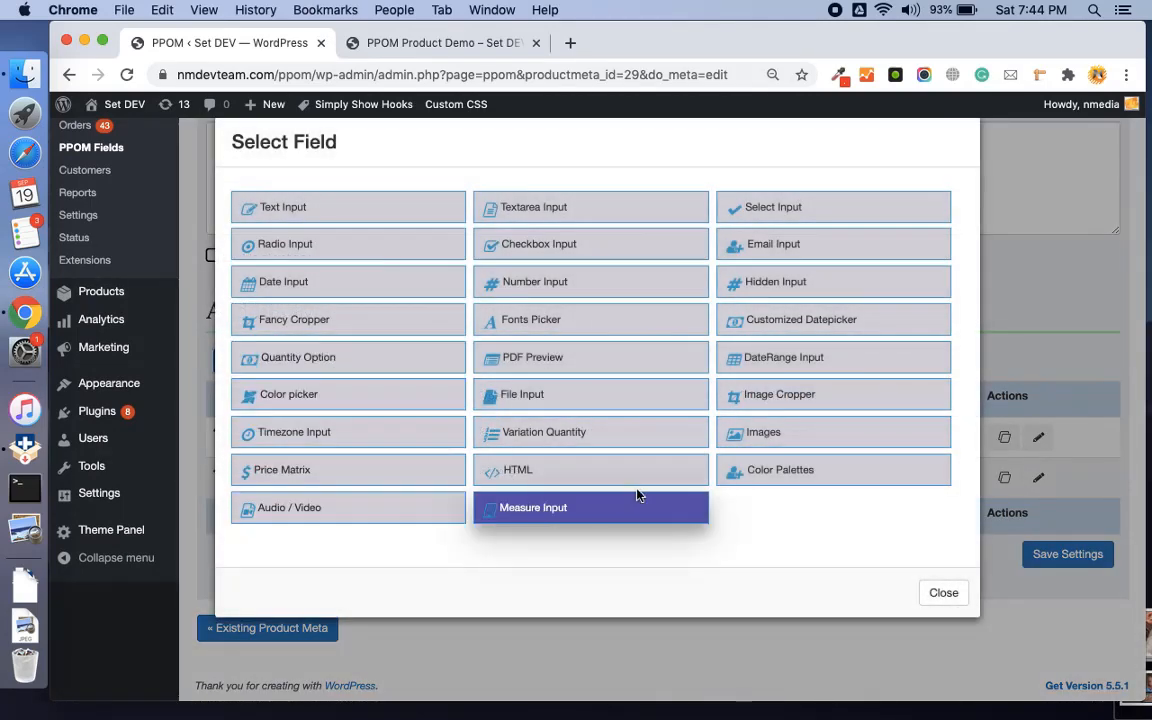
mouse_move(805, 357)
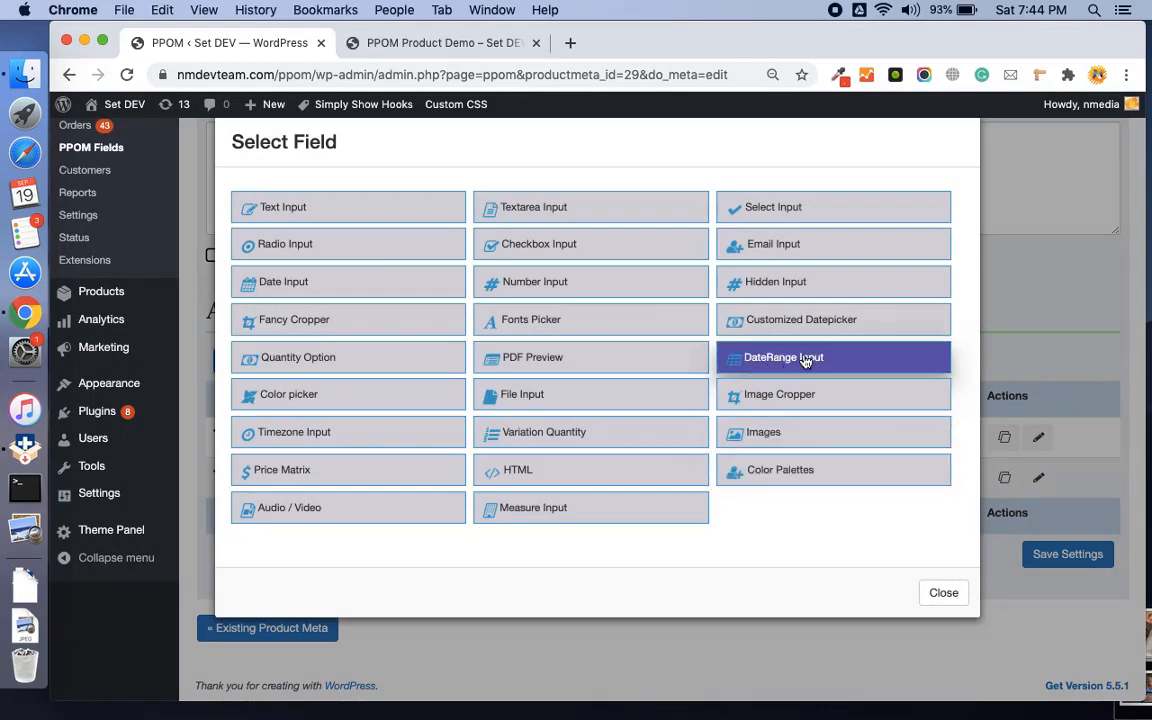
click(833, 357)
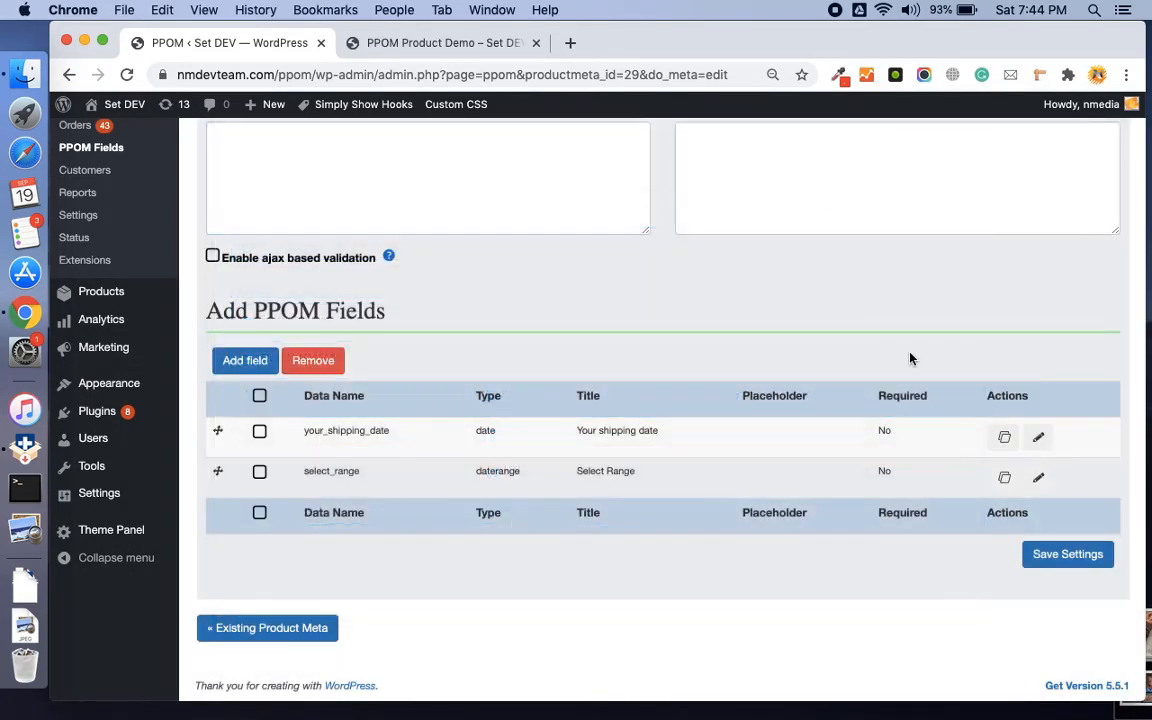
click(440, 43)
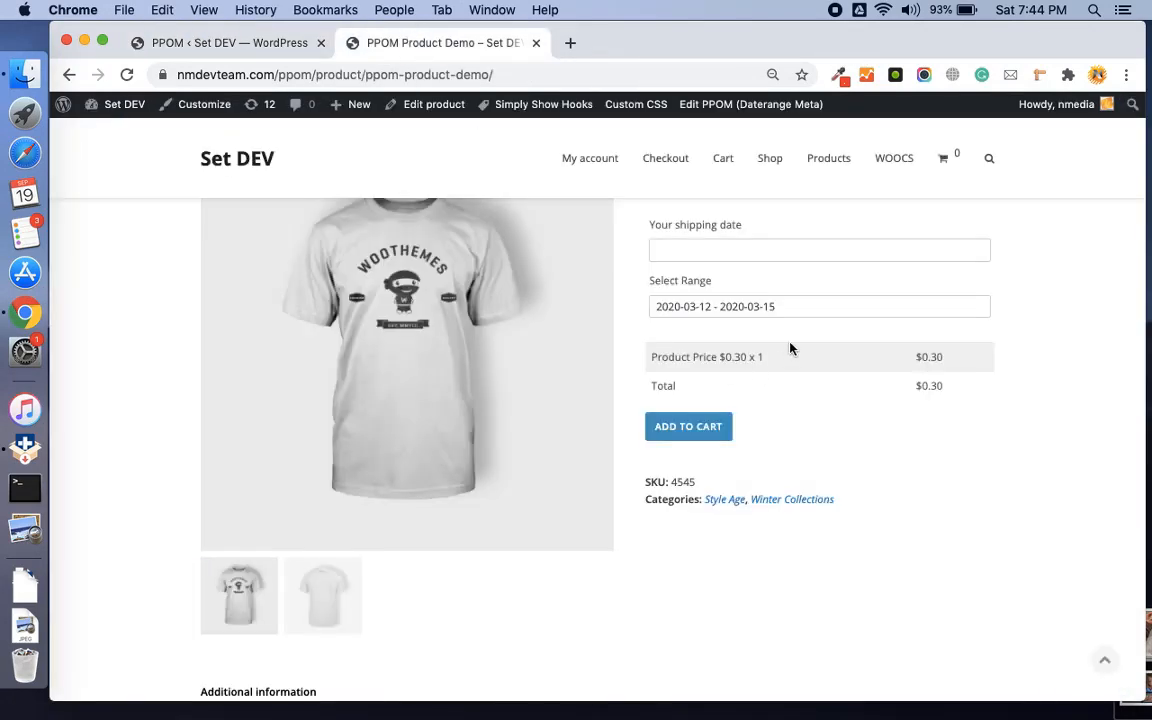
- Pick 2020-03-13 to 2020-07-15 in the Select Range calendar, then return to the PPOM admin
click(819, 306)
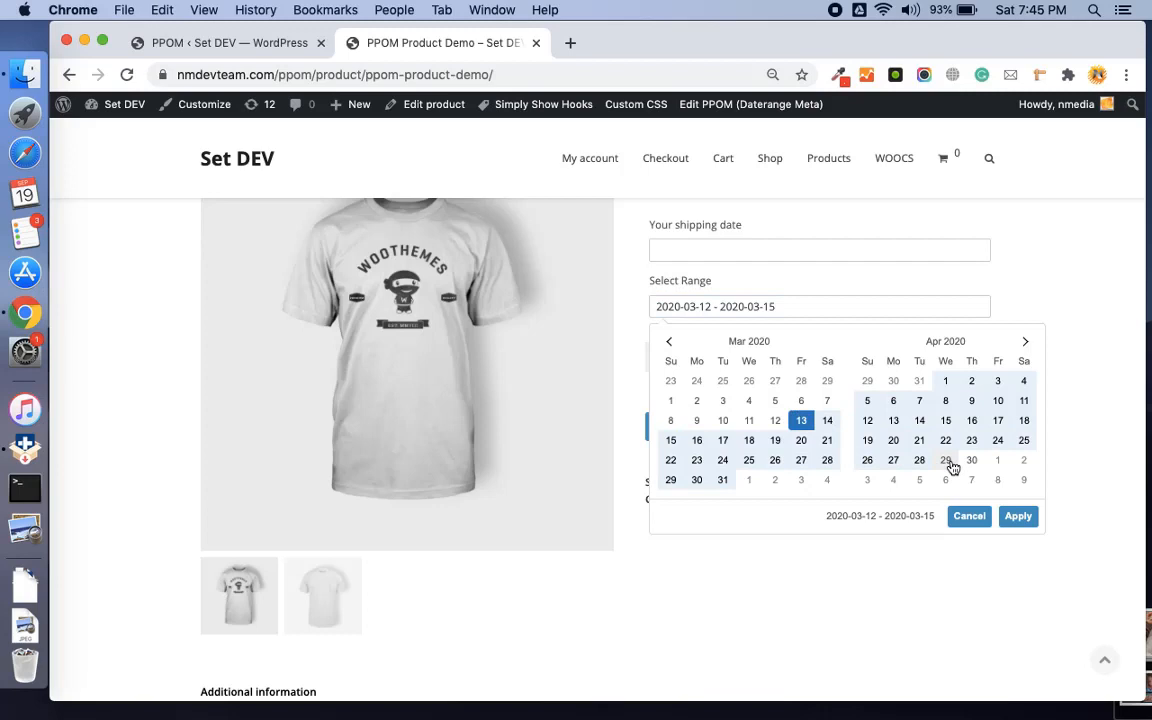
mouse_move(972, 460)
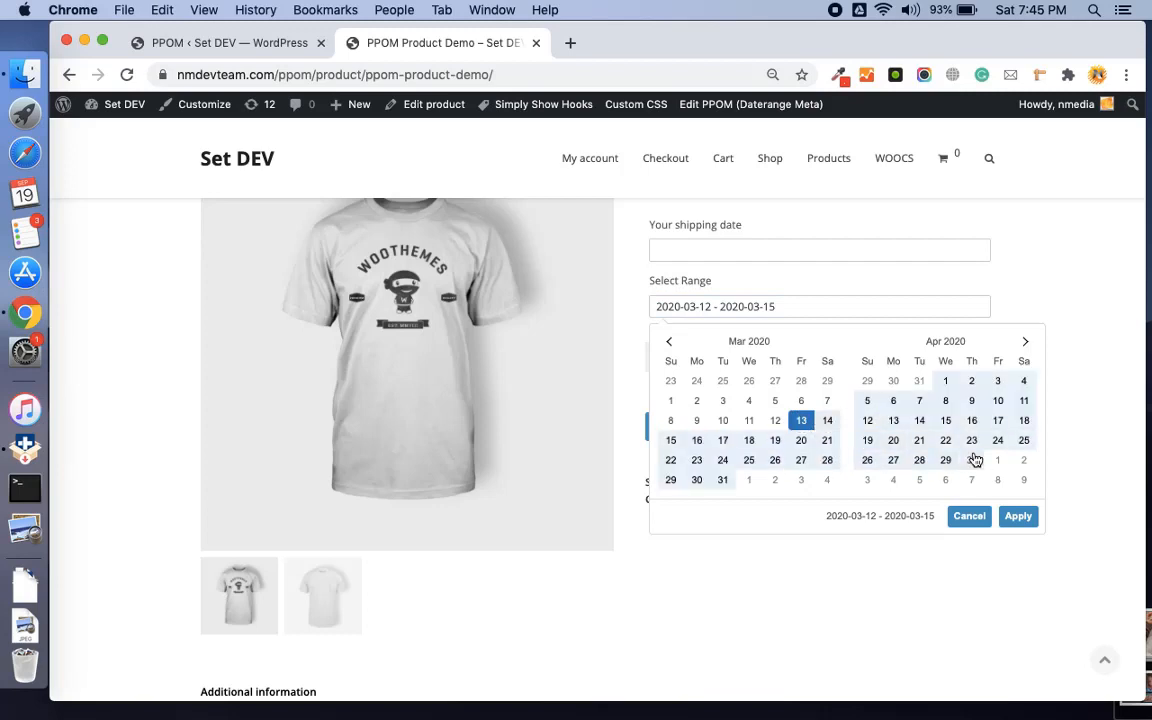
click(1024, 341)
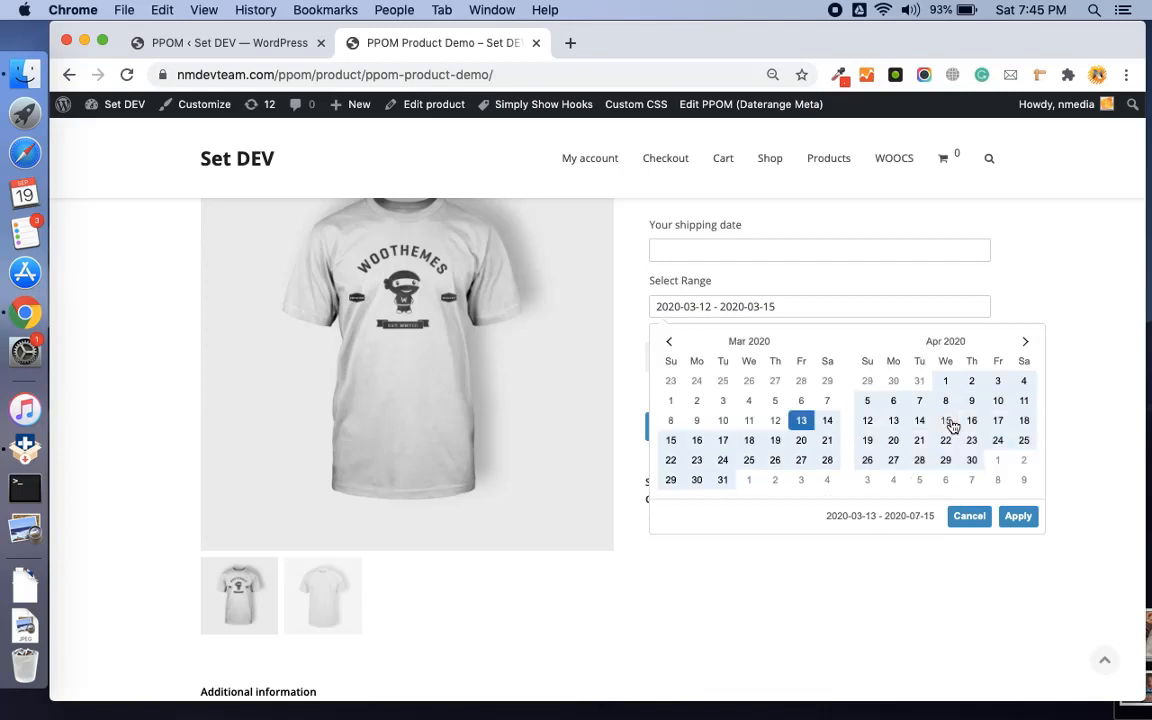
click(1017, 515)
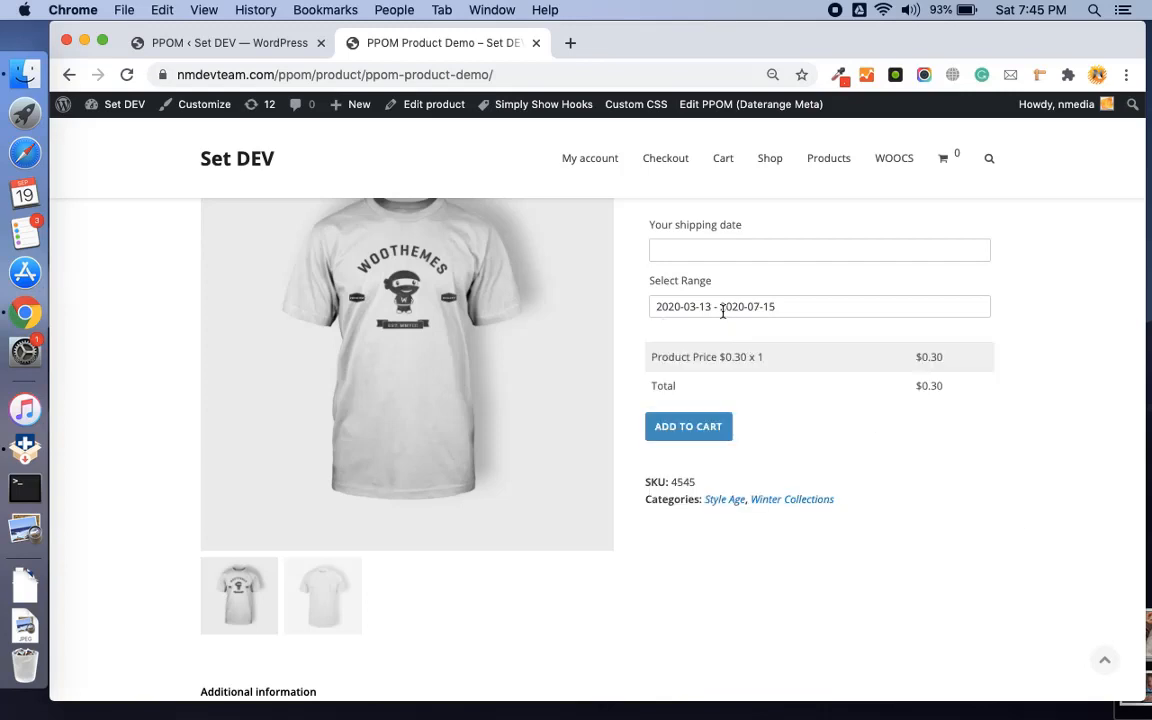
click(818, 306)
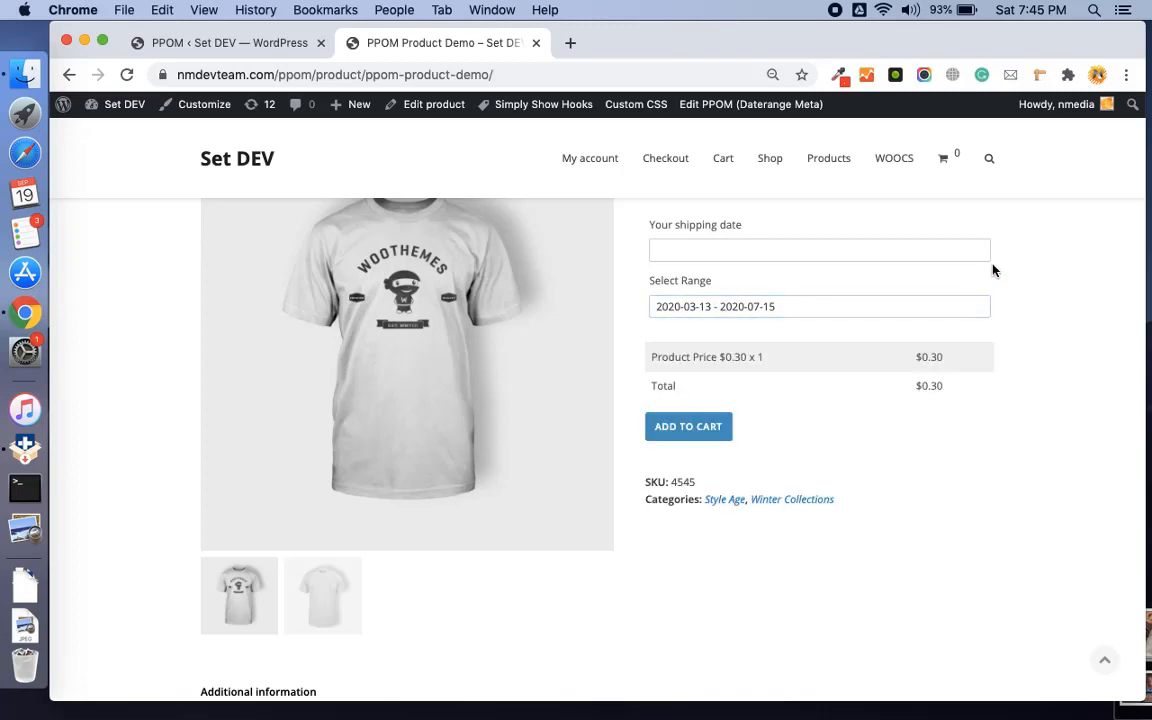
click(230, 43)
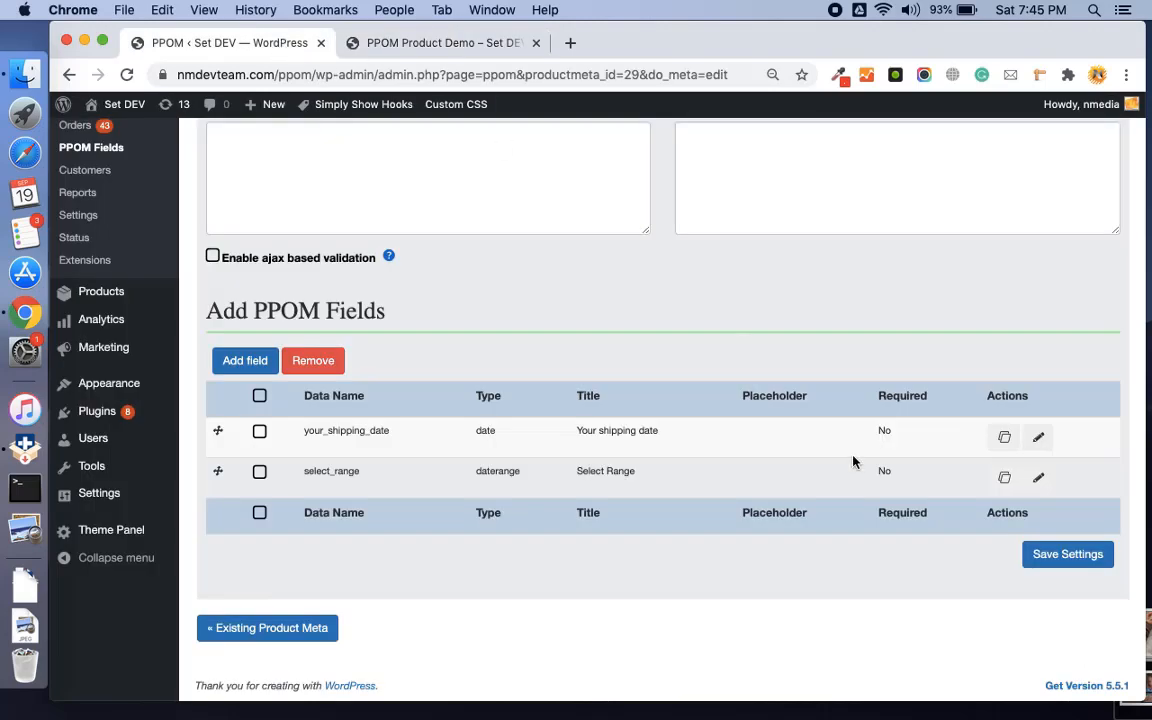
- Open the select_range field's settings and keep the calendar opening downward
click(1038, 477)
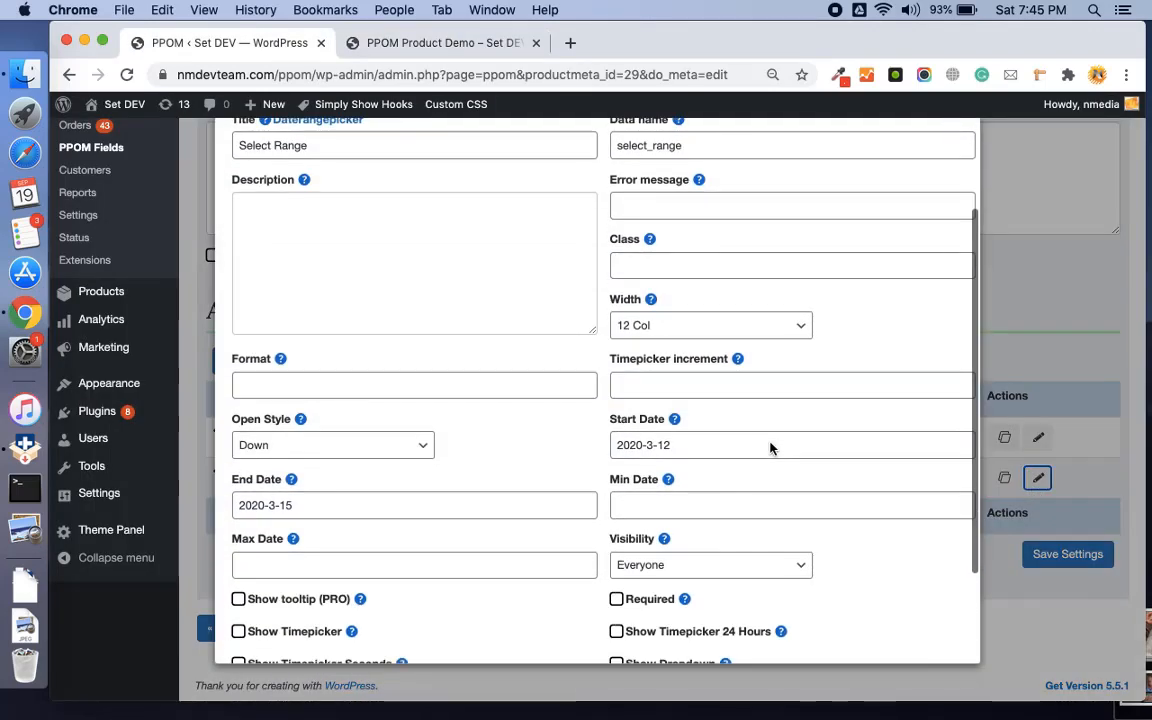
scroll(down, 3)
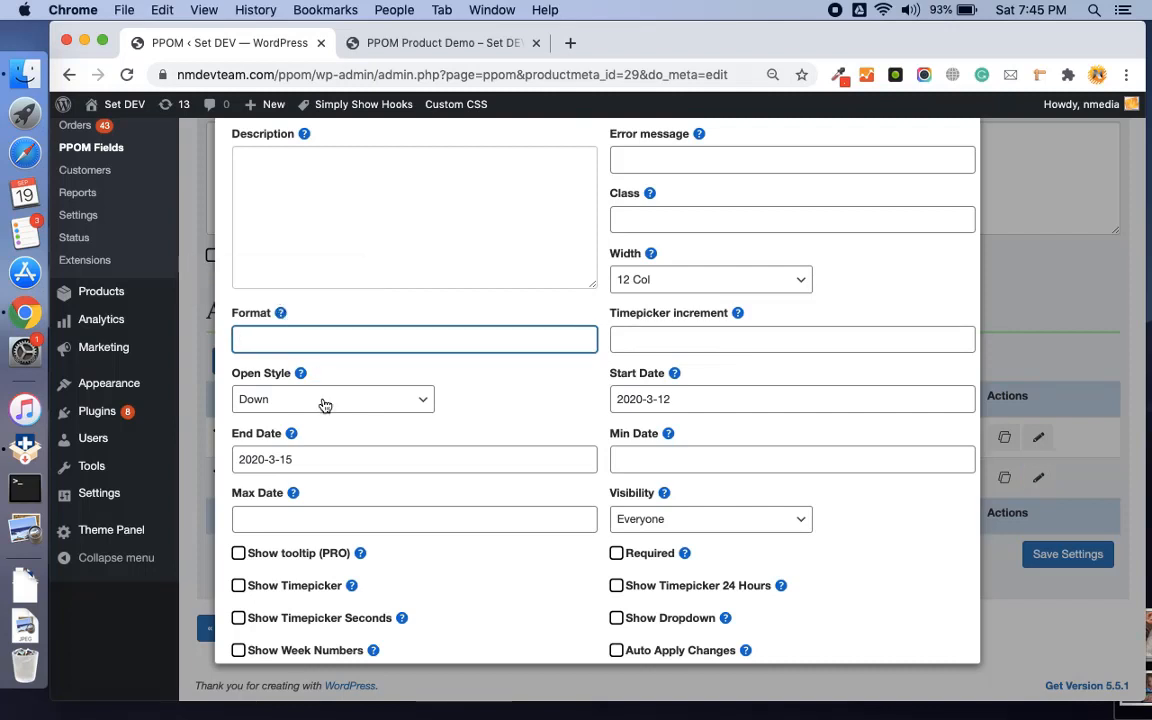
click(333, 398)
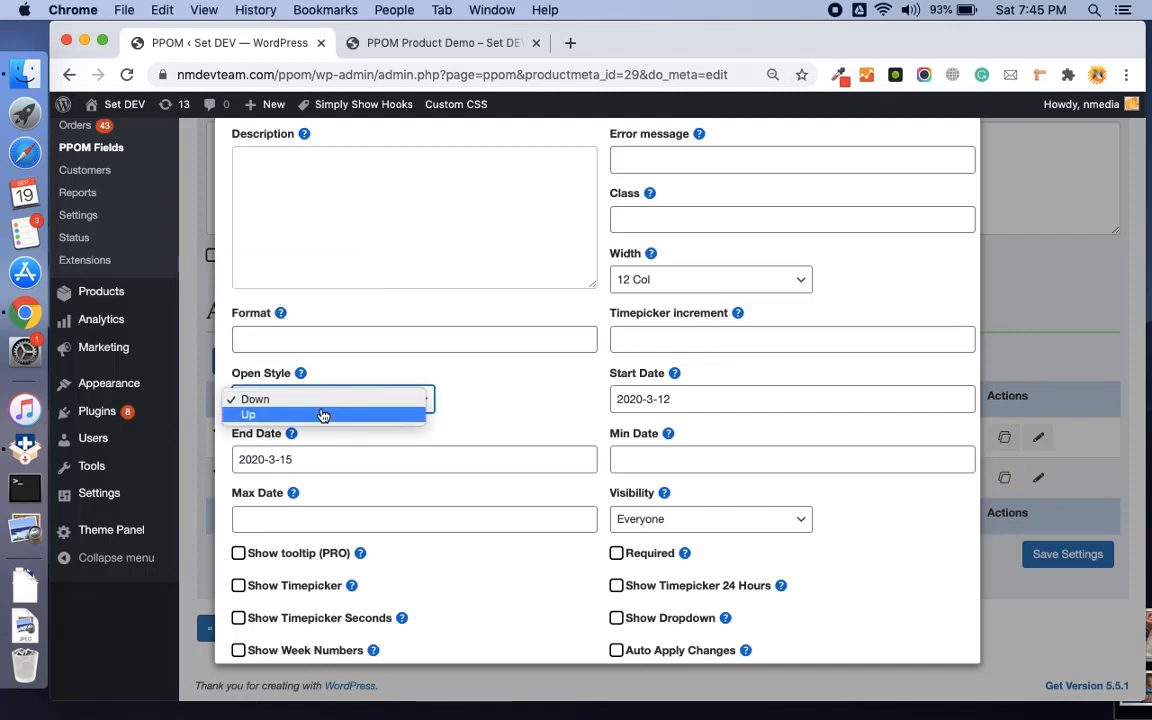
click(254, 398)
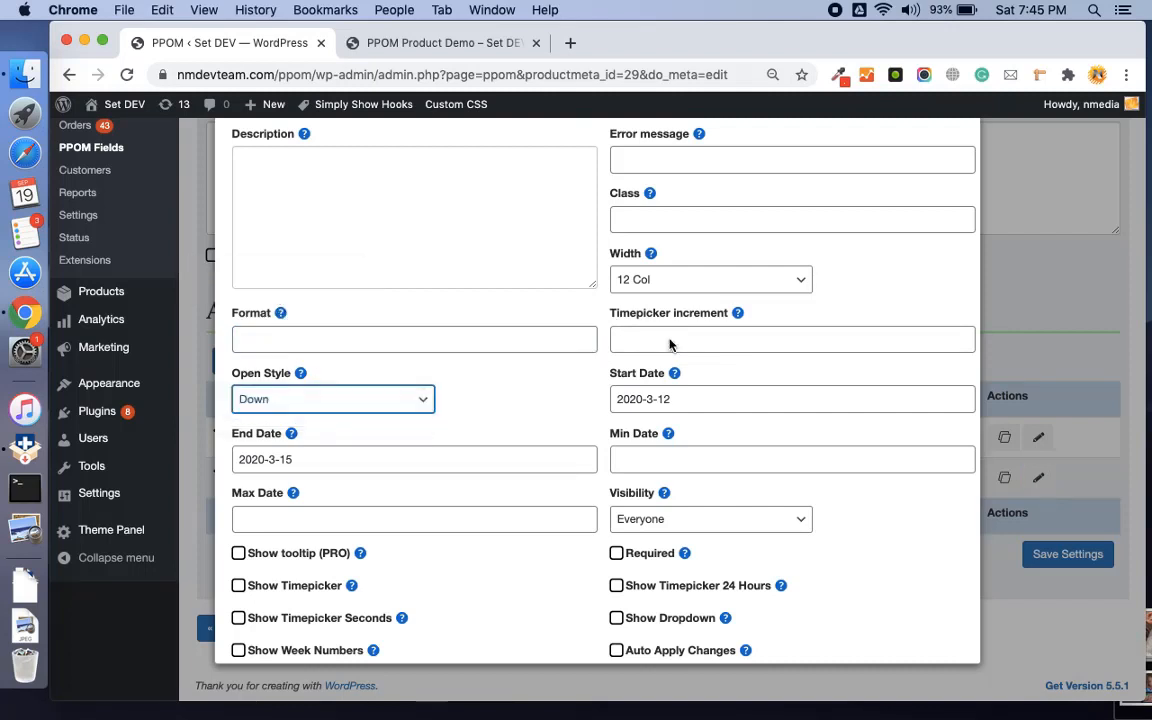
mouse_move(738, 313)
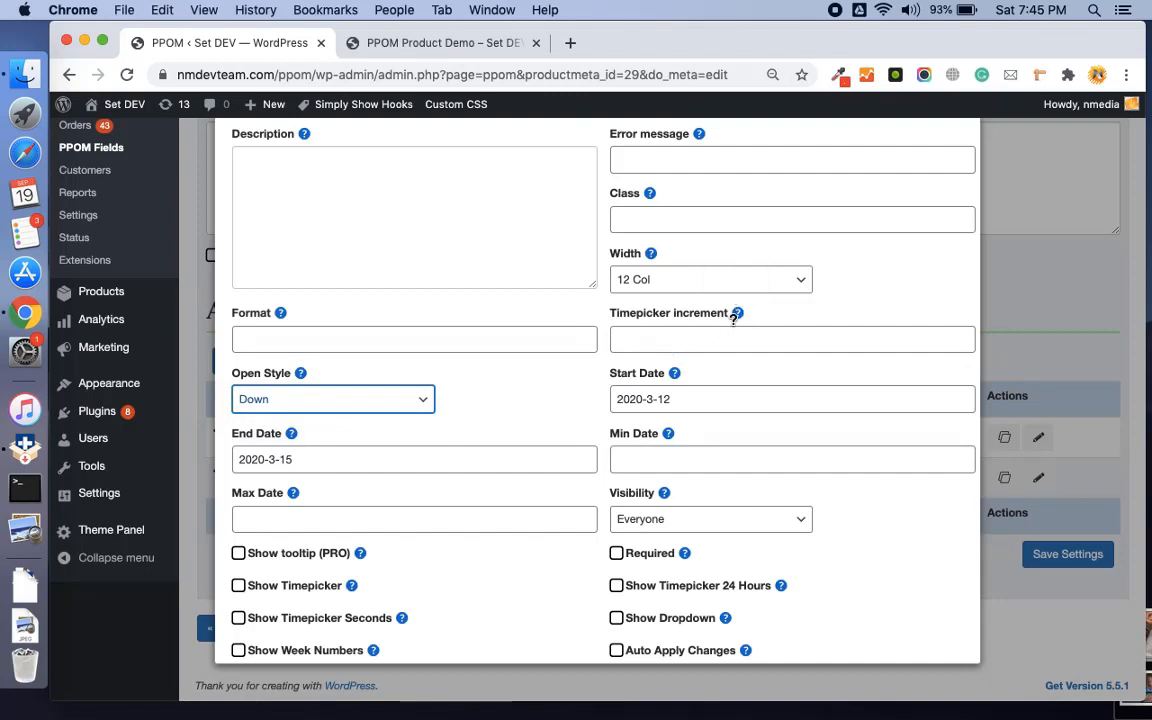
mouse_move(737, 313)
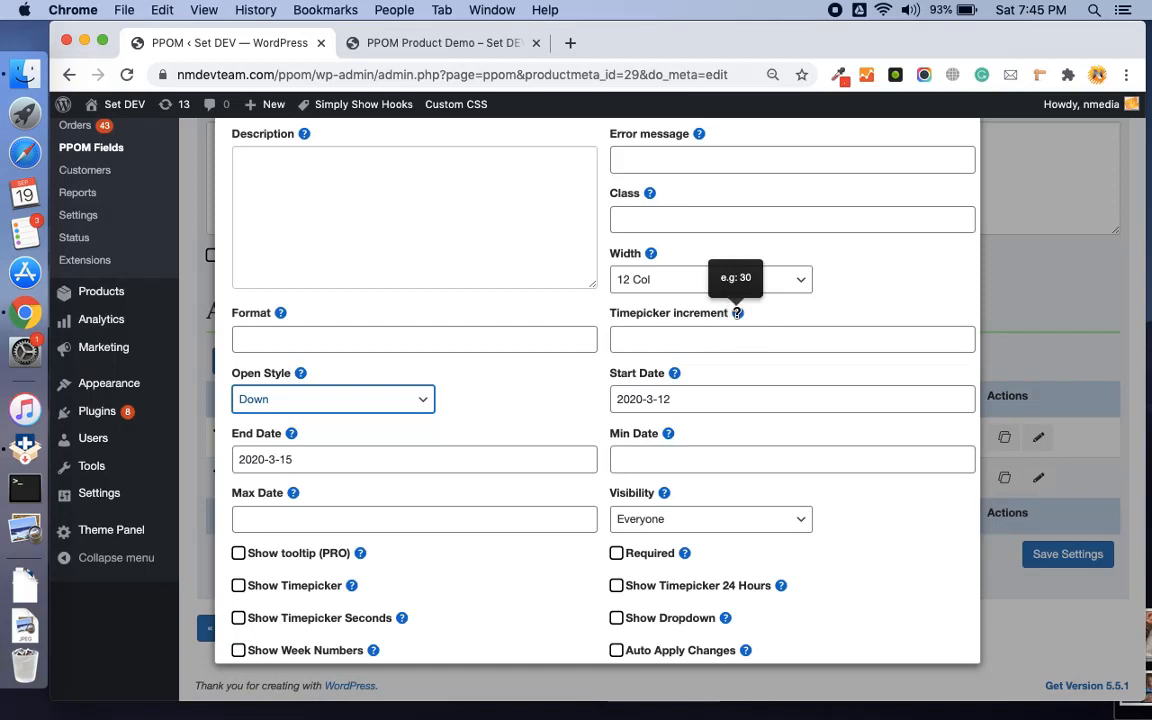
- Set default start date 2020-3-12, enable Show Week Numbers, and update the field
scroll(down, 3)
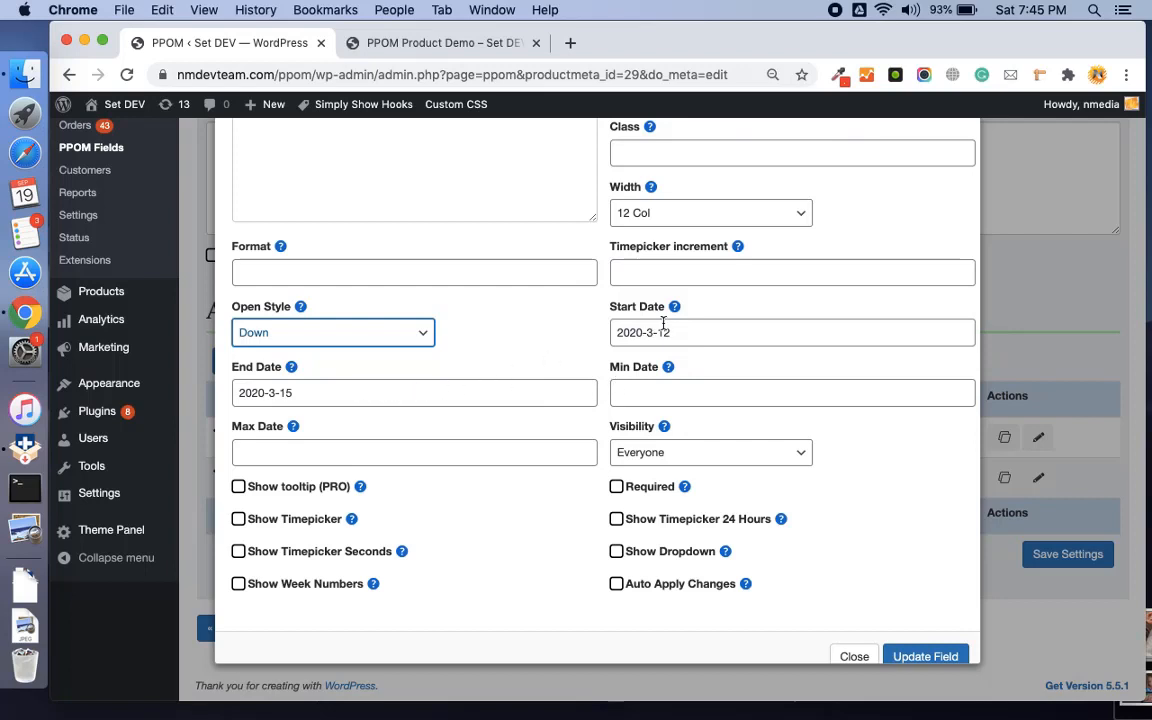
click(367, 392)
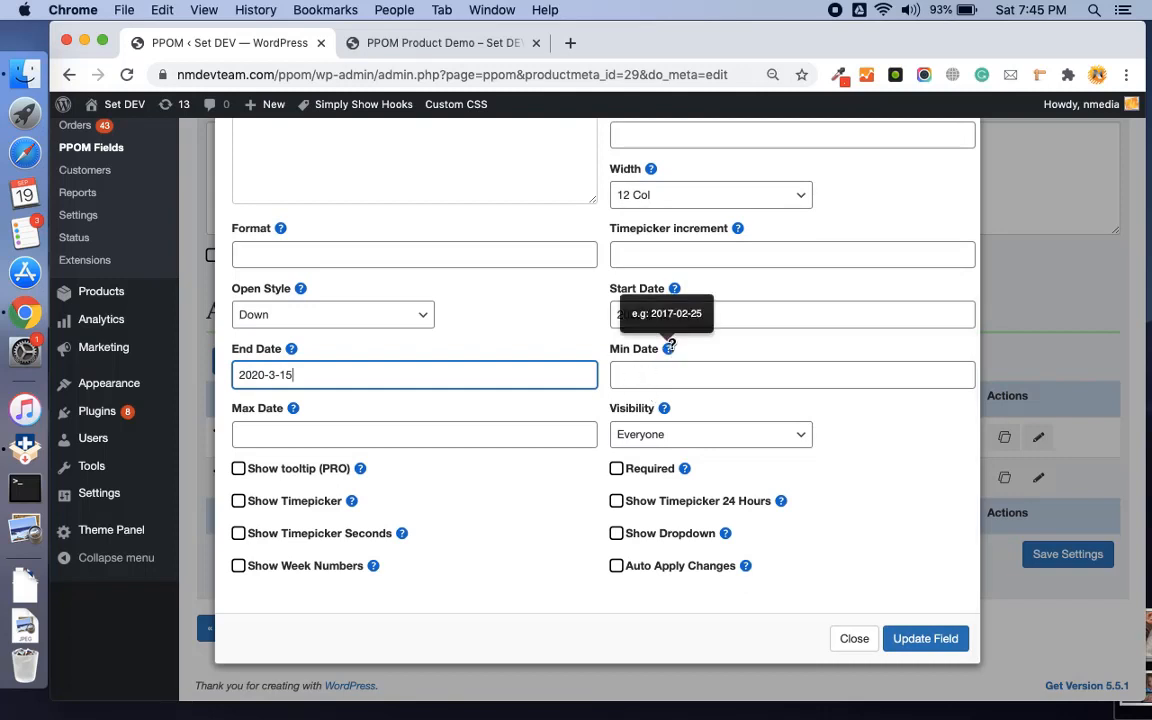
text(2020-3-12)
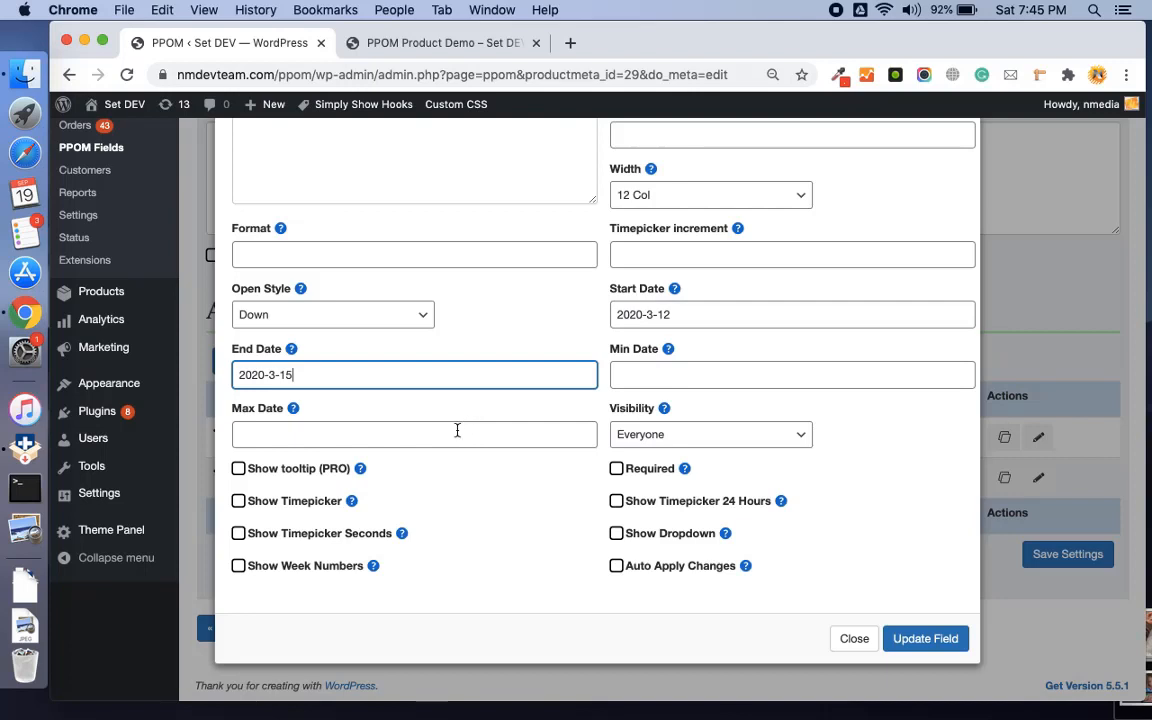
mouse_move(594, 494)
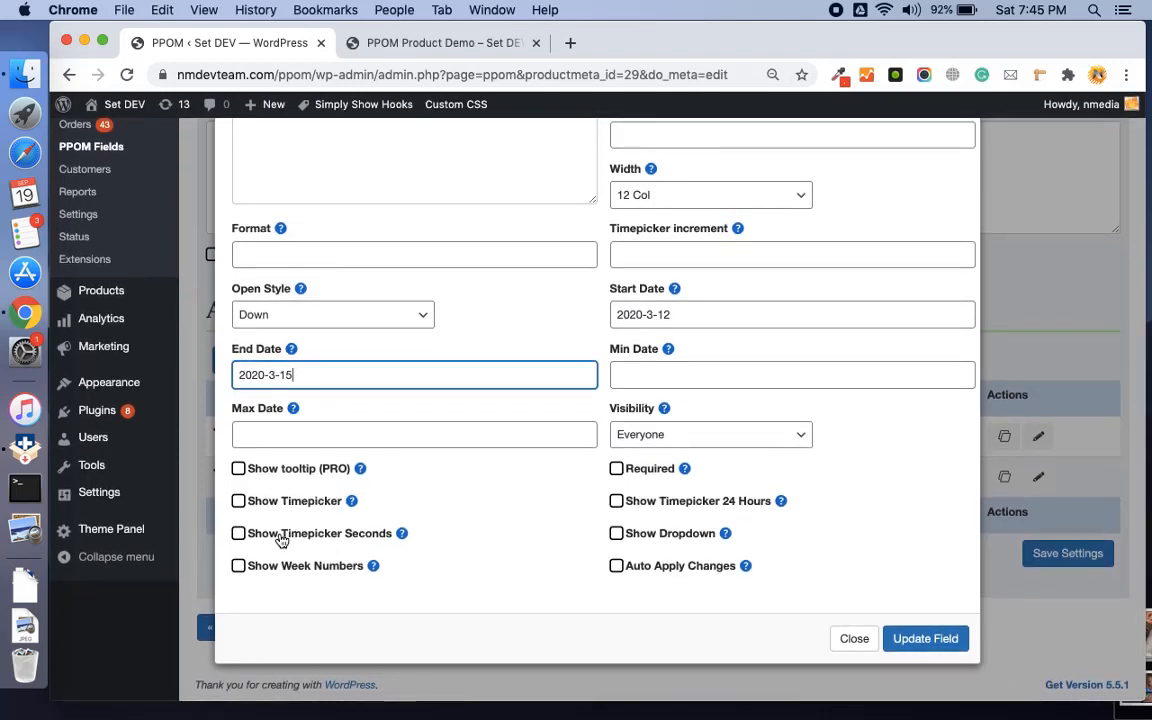
mouse_move(362, 560)
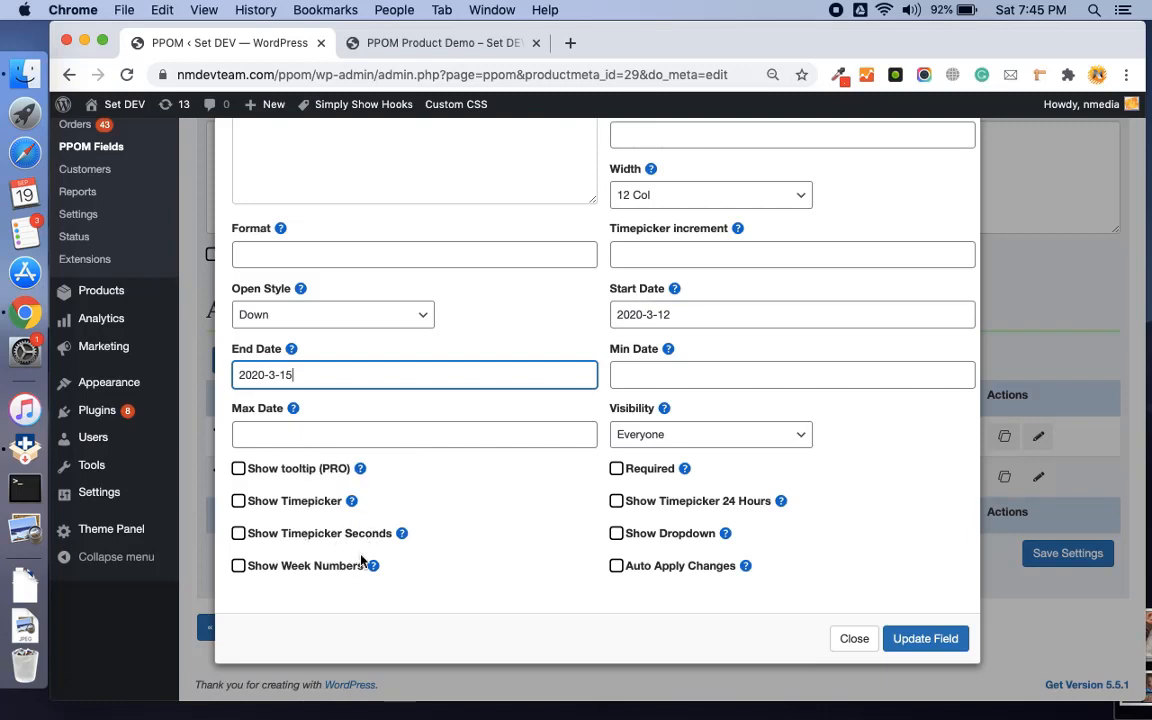
mouse_move(322, 560)
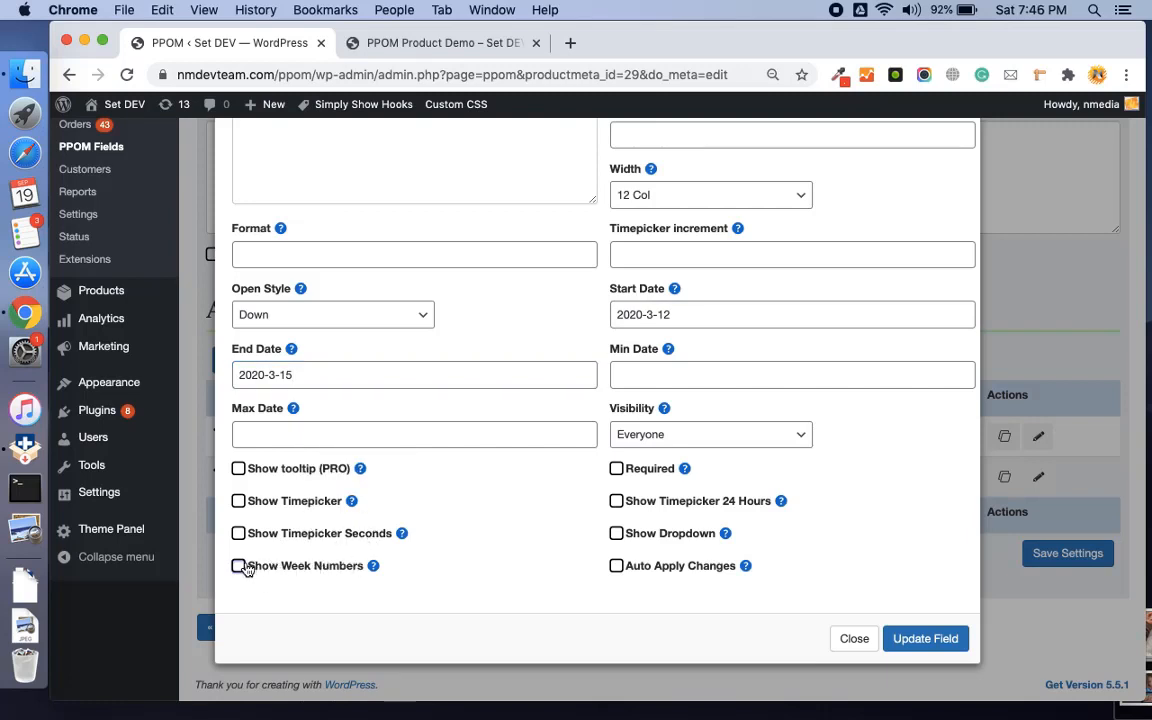
click(239, 565)
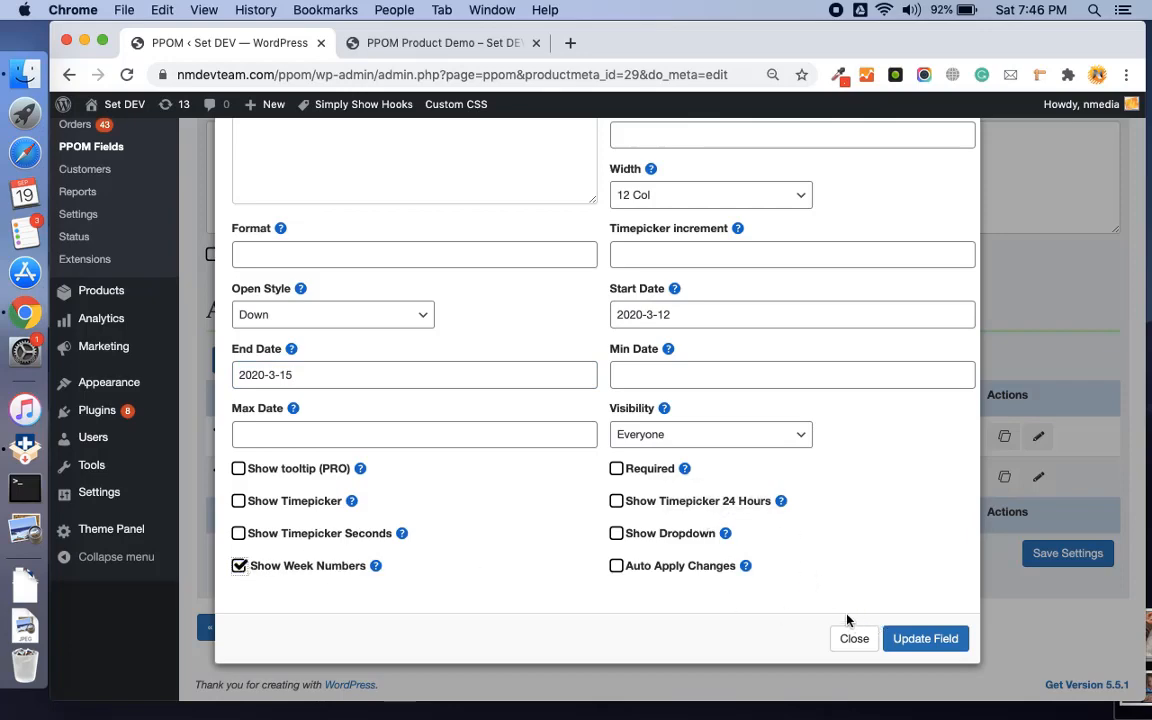
click(854, 638)
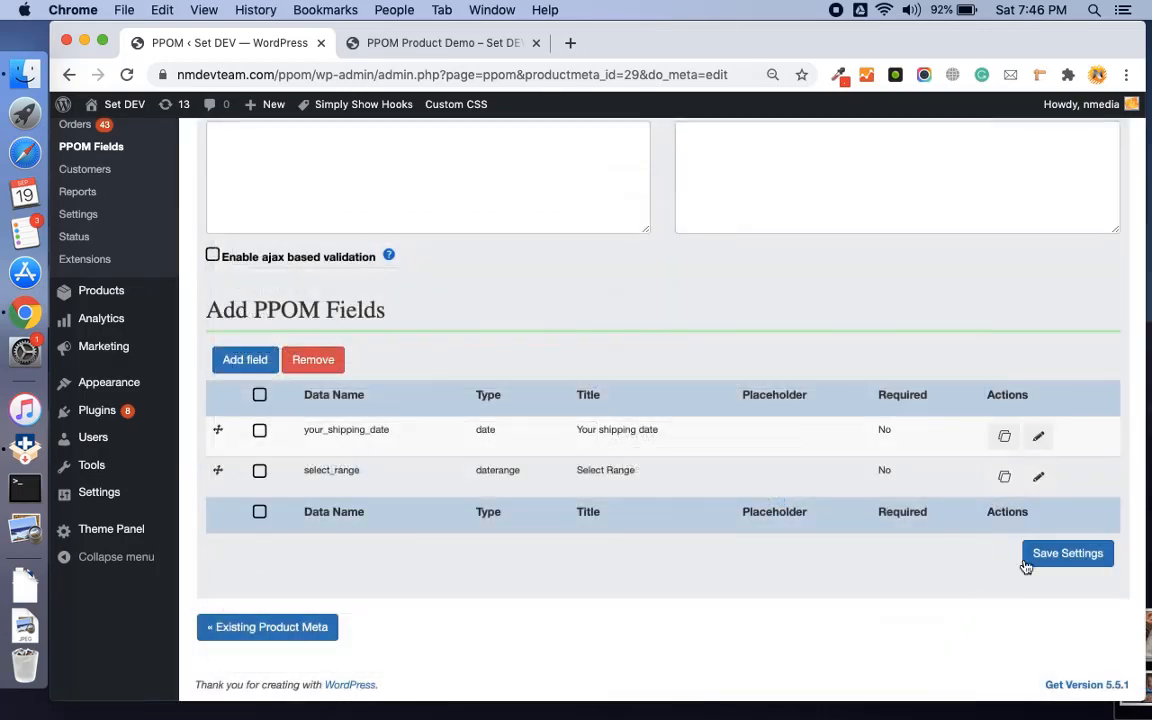
- On the product demo page, check the range calendar shows week numbers, then close it
click(440, 43)
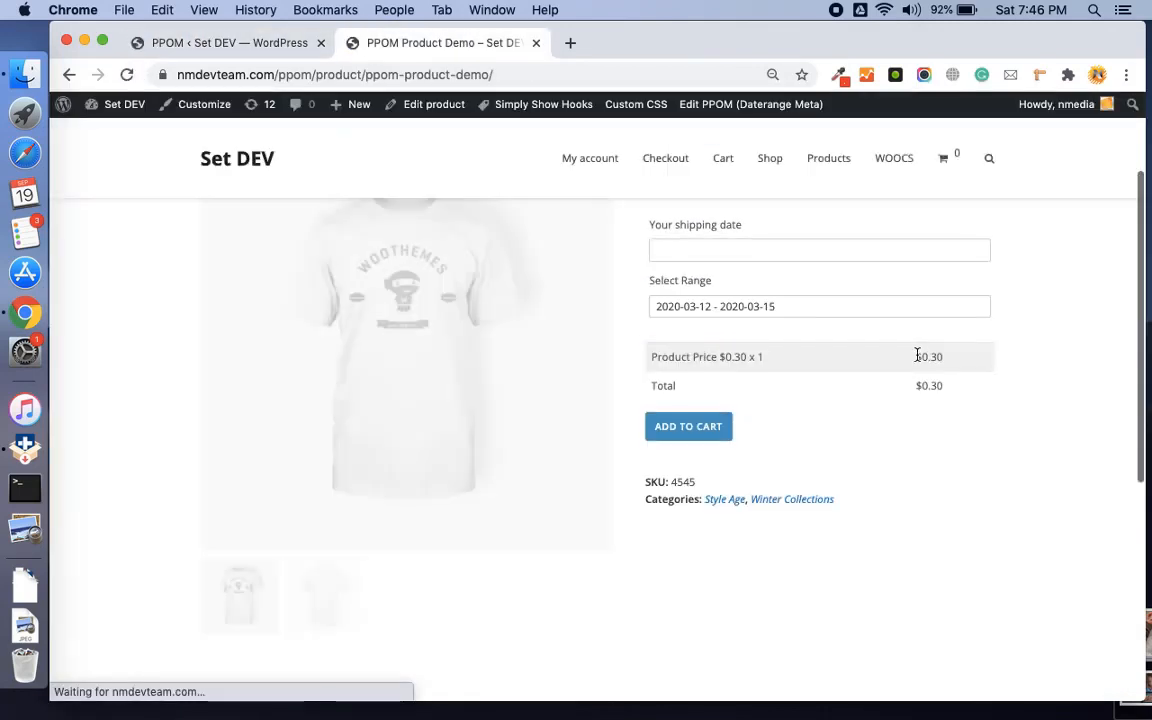
click(818, 306)
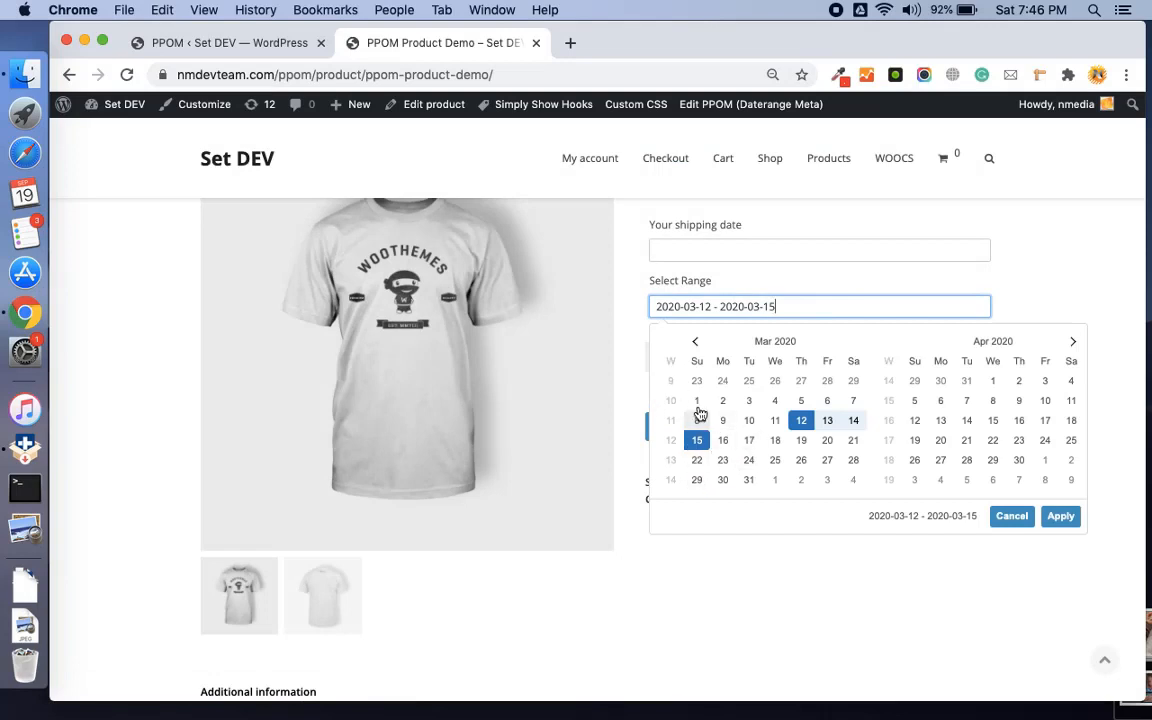
mouse_move(675, 420)
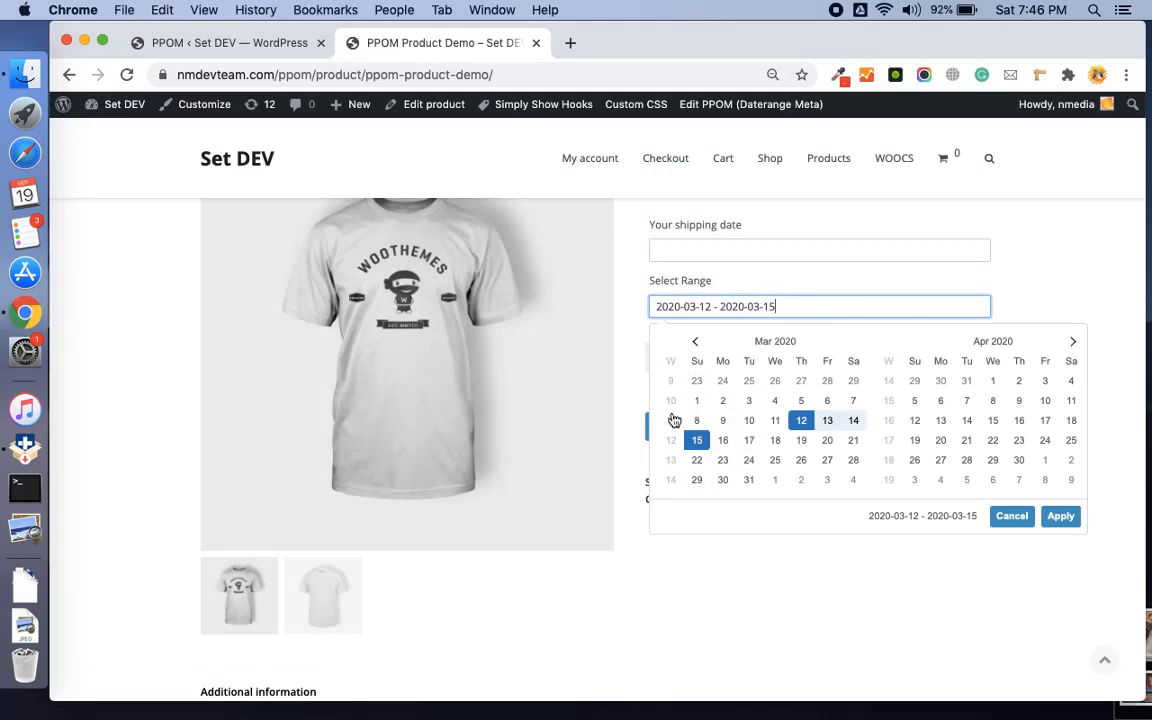
mouse_move(672, 408)
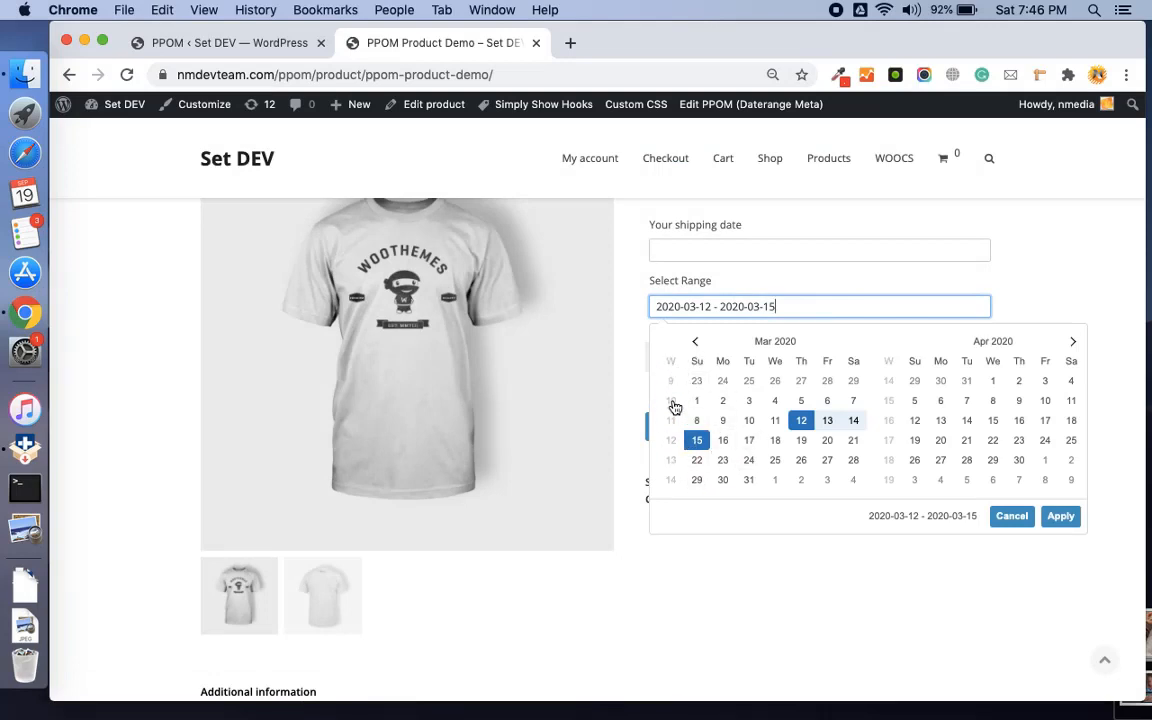
mouse_move(1059, 380)
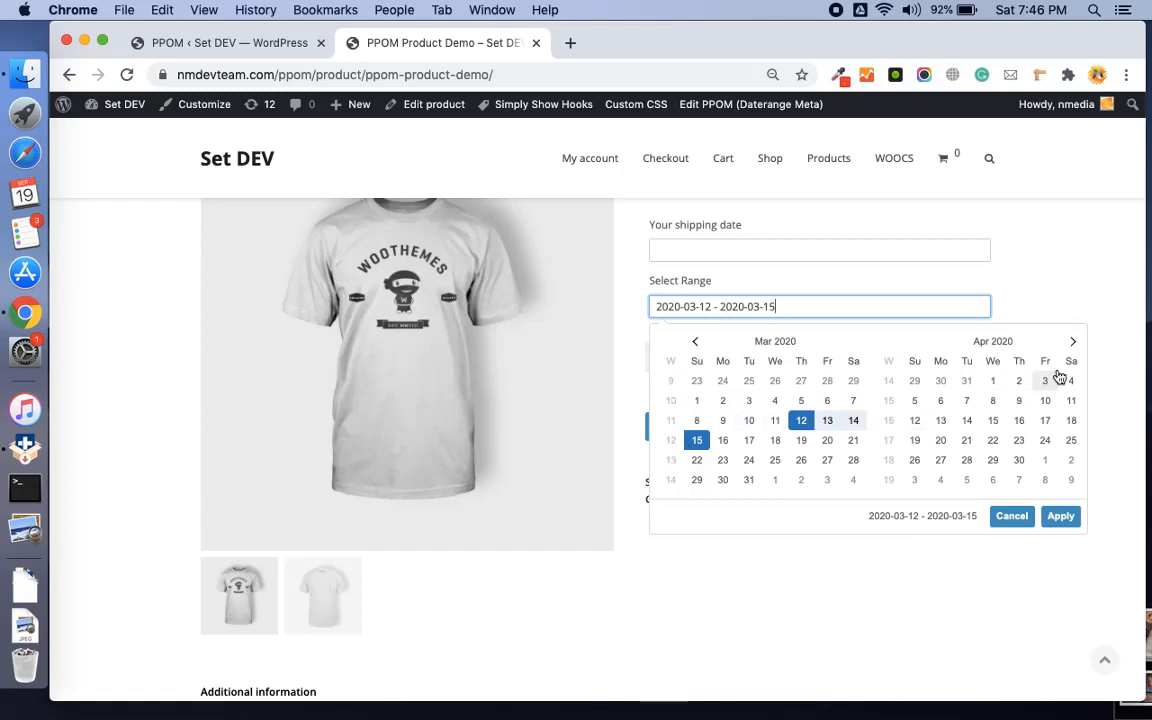
click(1060, 515)
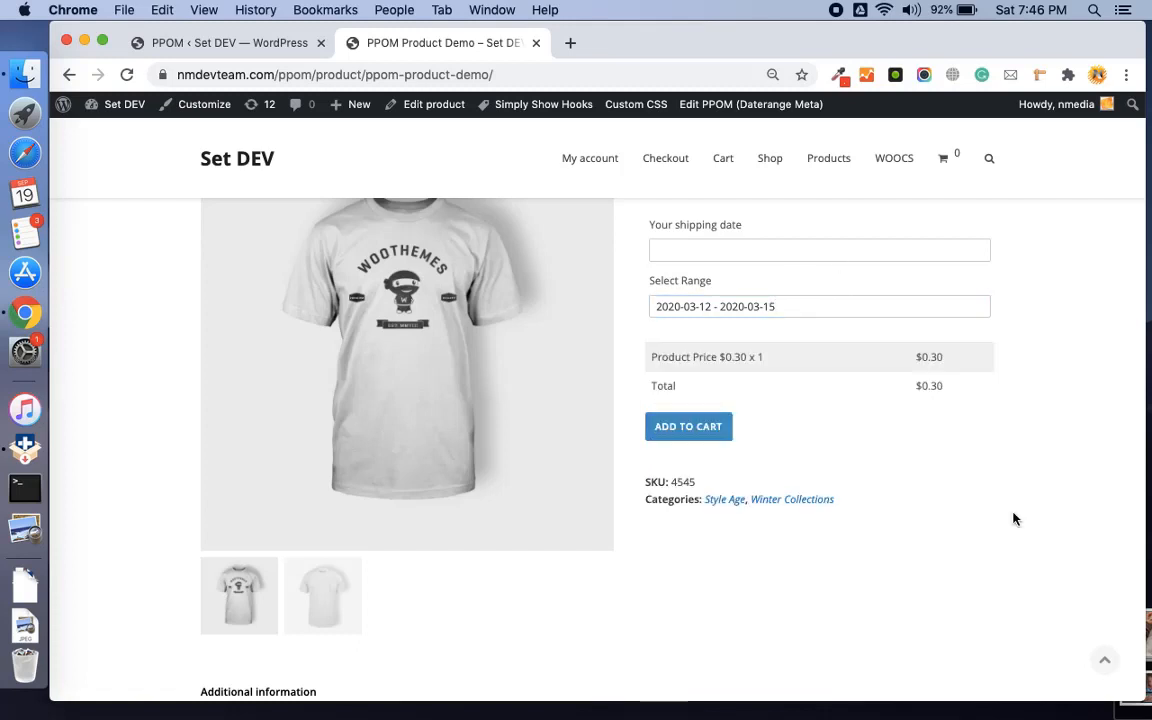
- Choose shipping date 24 September 2020, add the product to the cart, and view the cart
click(819, 250)
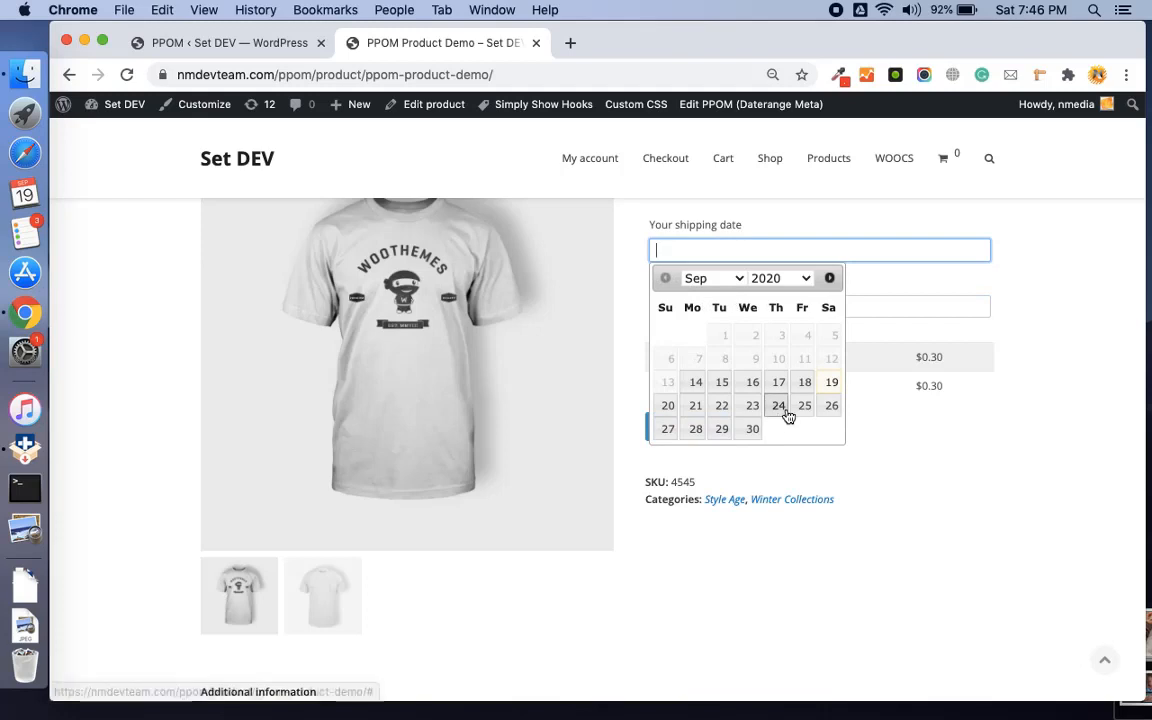
click(778, 405)
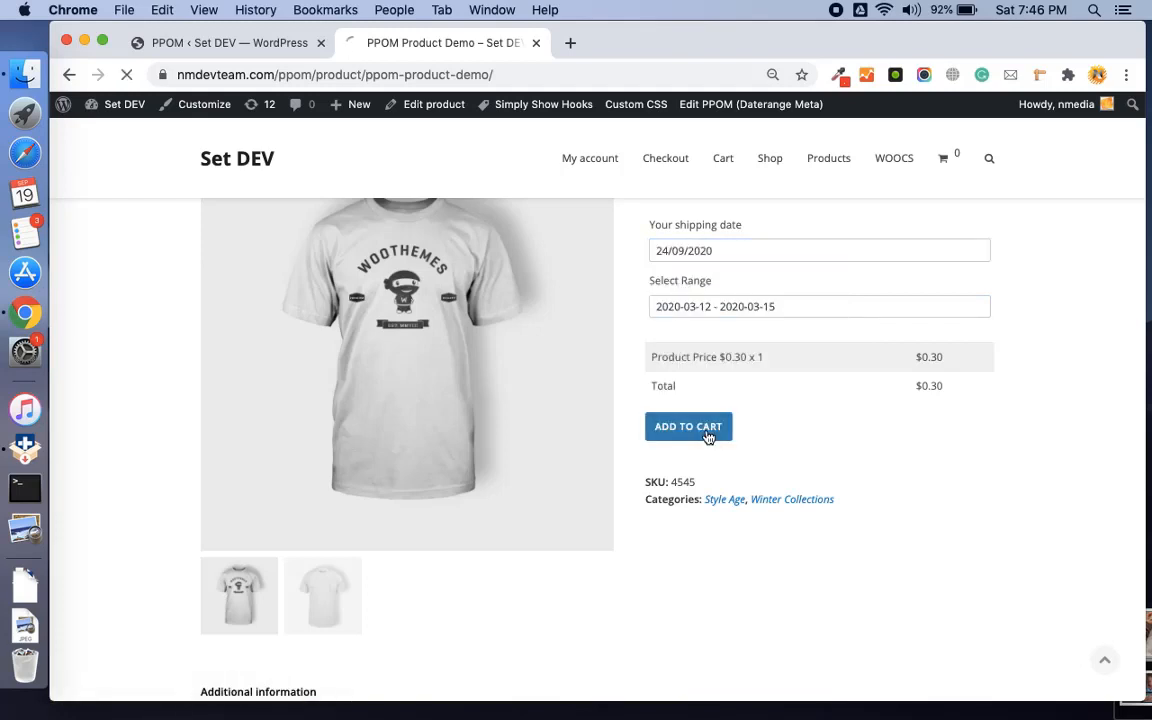
click(688, 426)
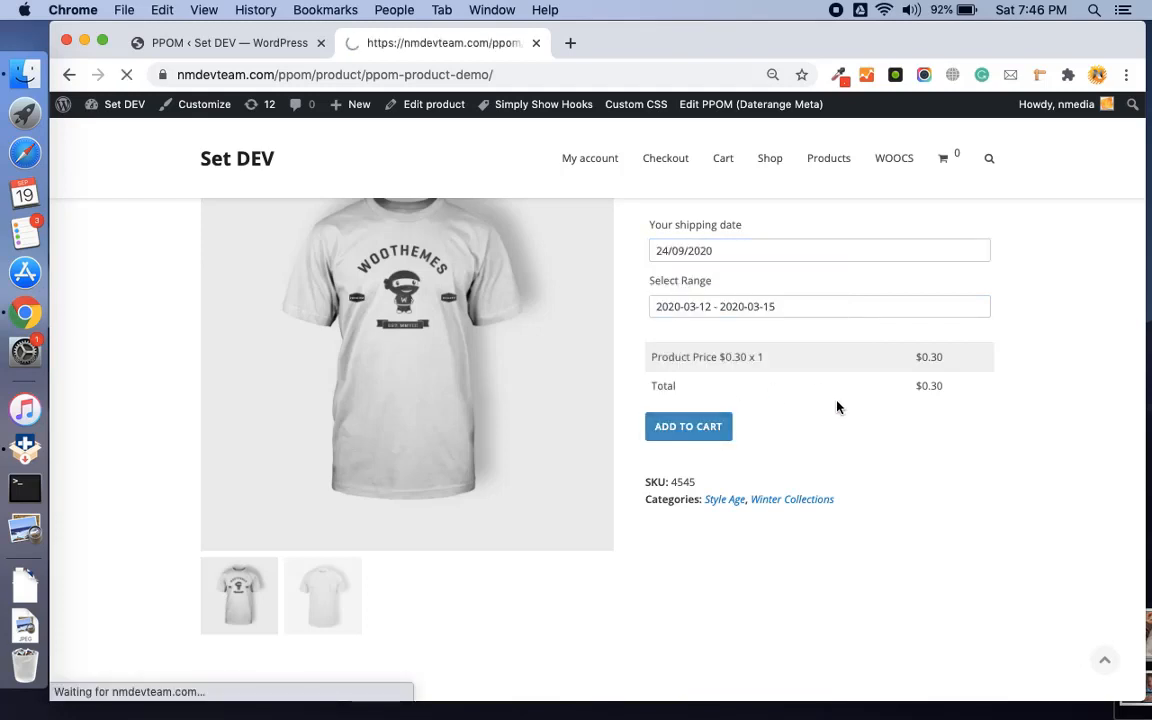
click(688, 426)
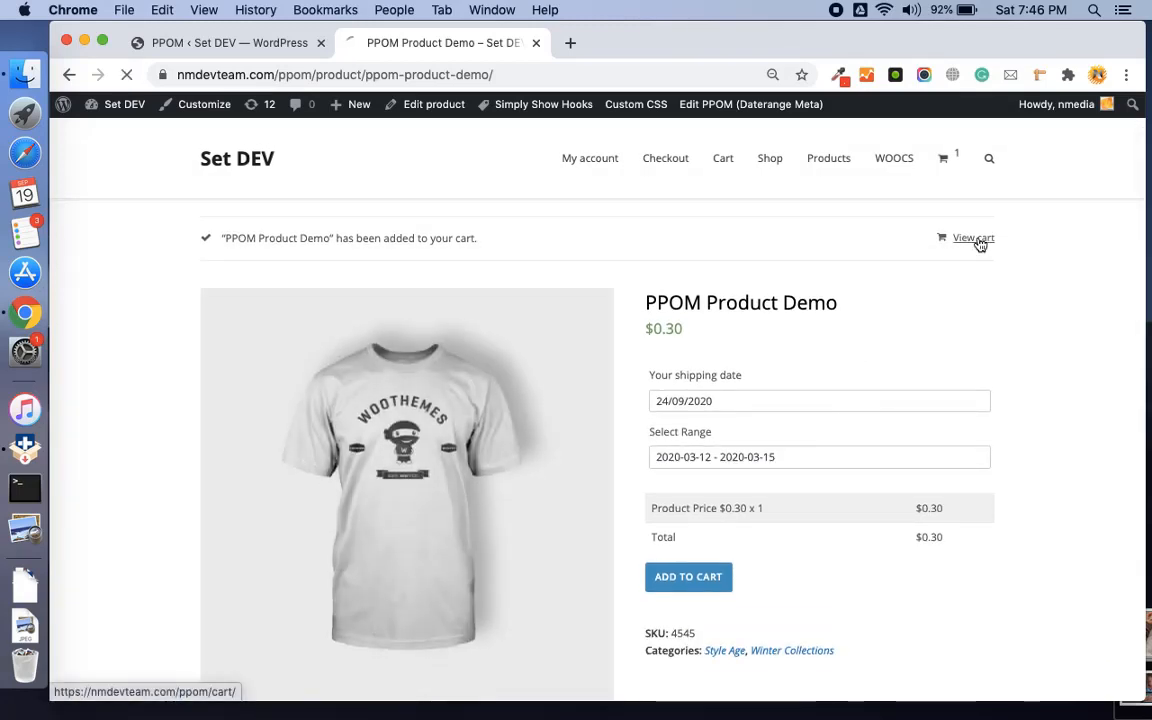
click(972, 238)
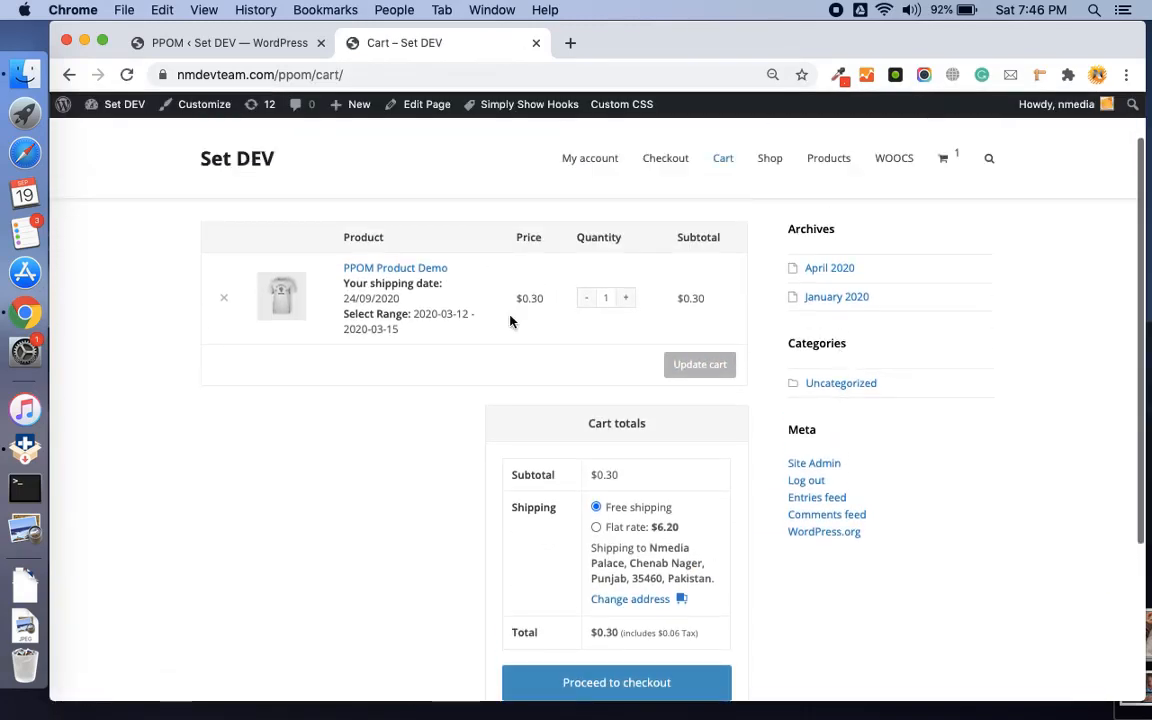
mouse_move(427, 315)
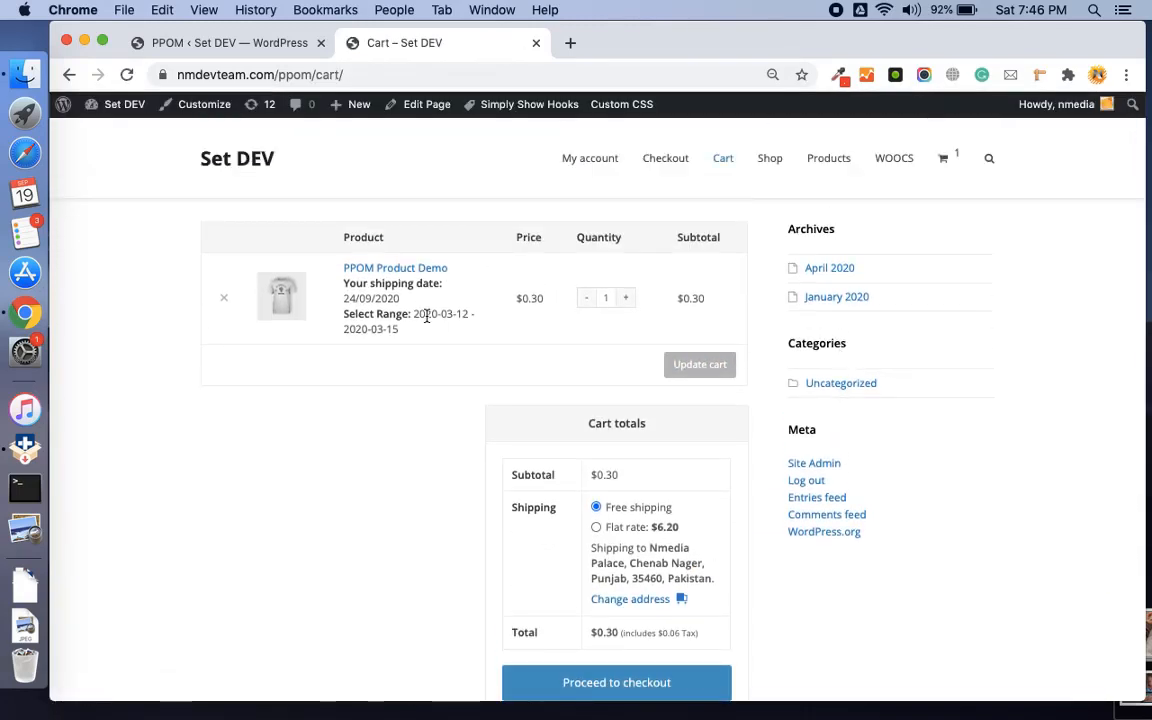